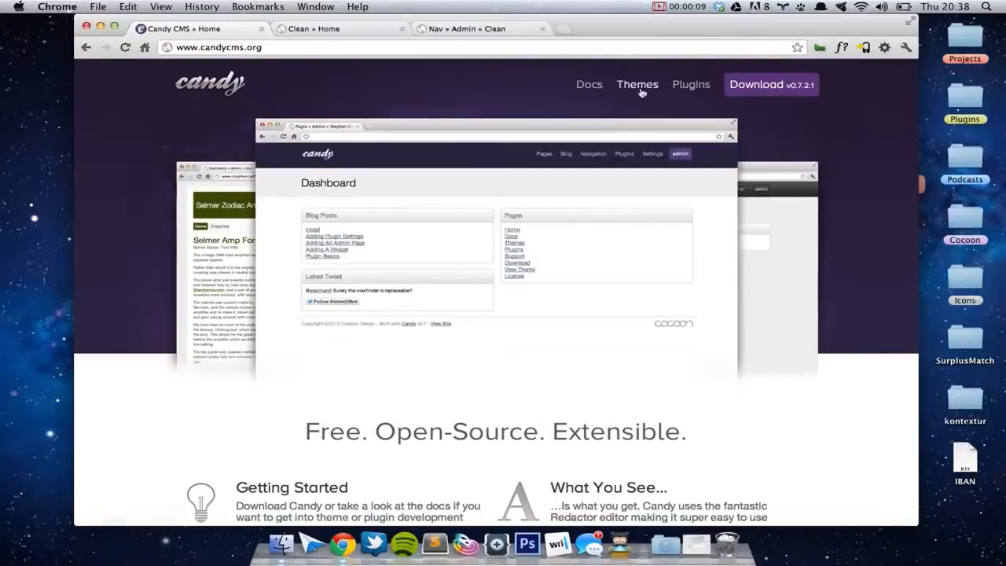
Browse candycms.org's Docs, Themes and Plugins pages to reach the plugin gallery.
{"action": "left_click", "coordinate": [589, 84]}
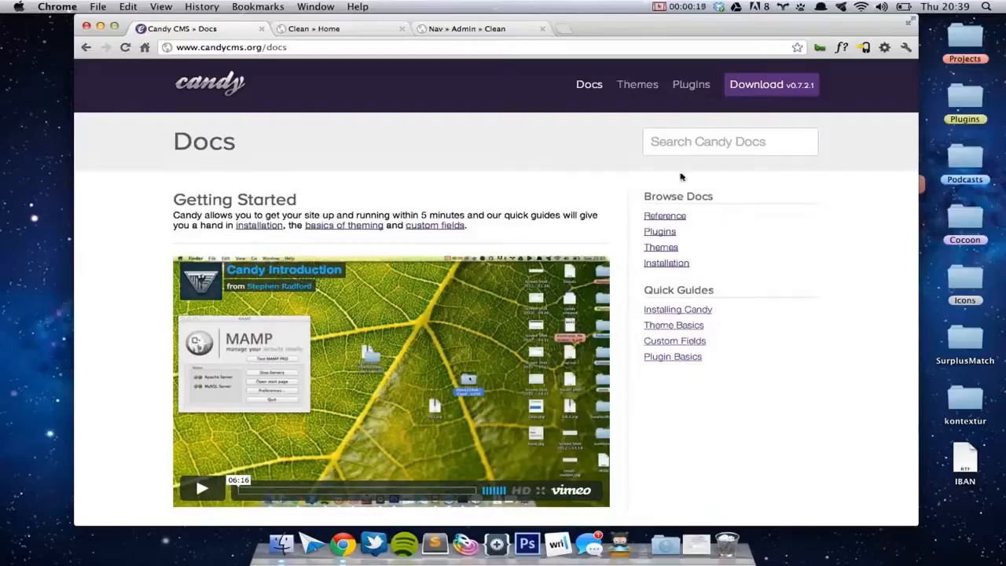
{"action": "left_click", "coordinate": [637, 84]}
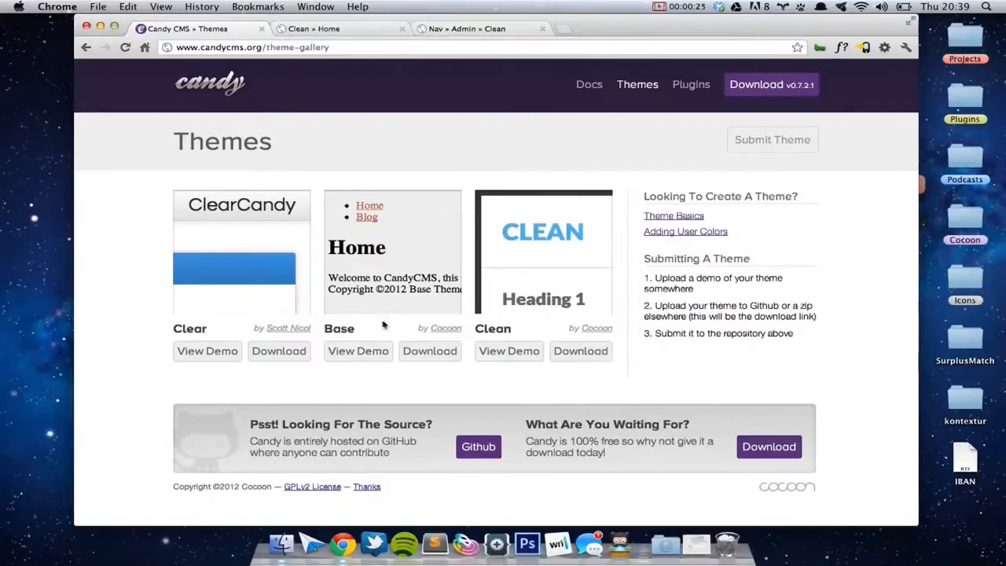
{"action": "mouse_move", "coordinate": [625, 207]}
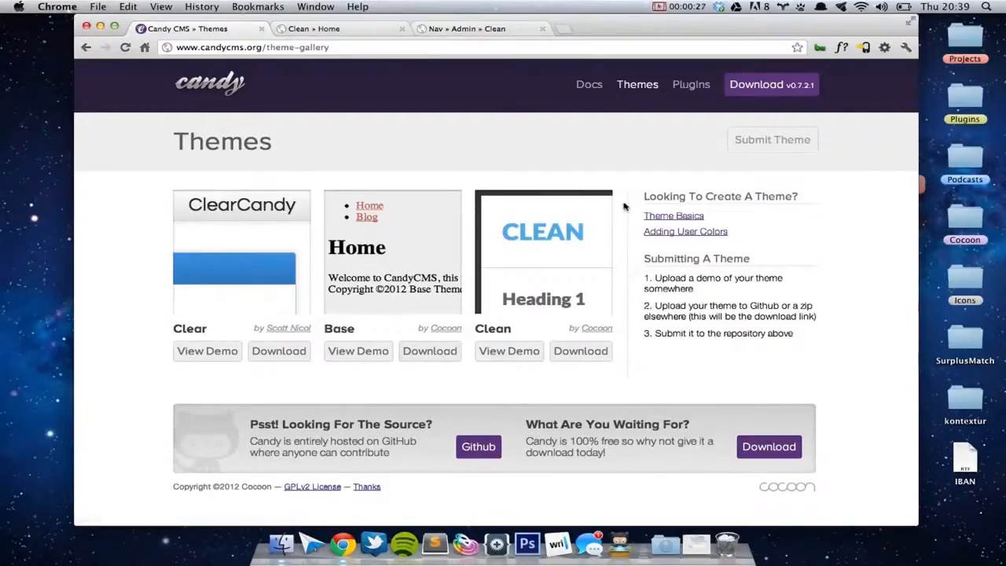
{"action": "mouse_move", "coordinate": [341, 369]}
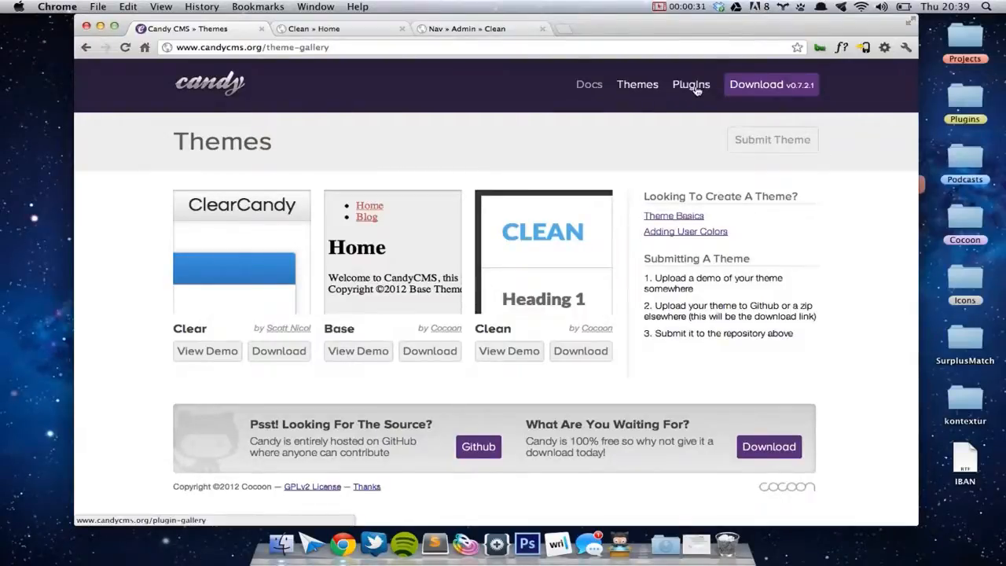
{"action": "left_click", "coordinate": [689, 84]}
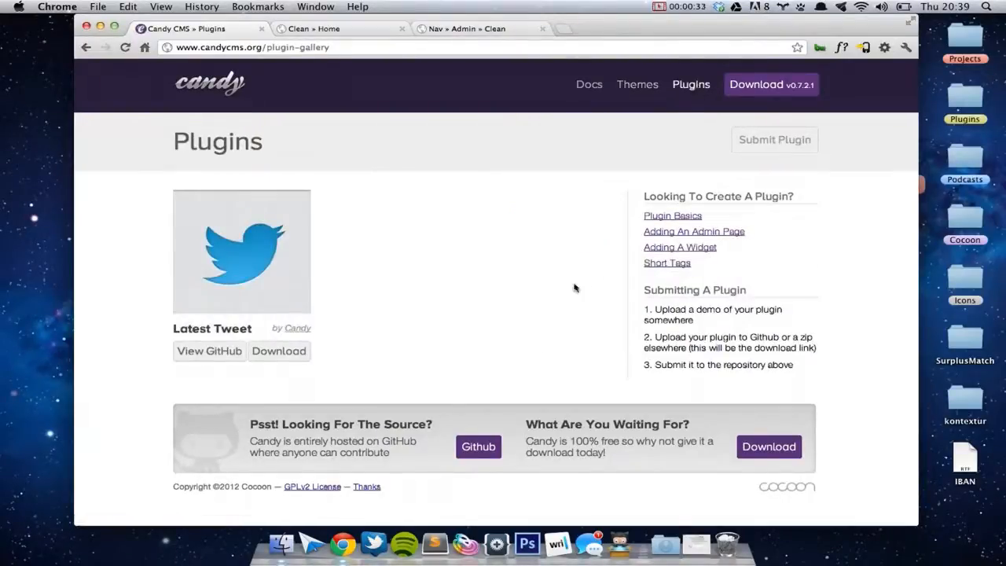
{"action": "mouse_move", "coordinate": [209, 352]}
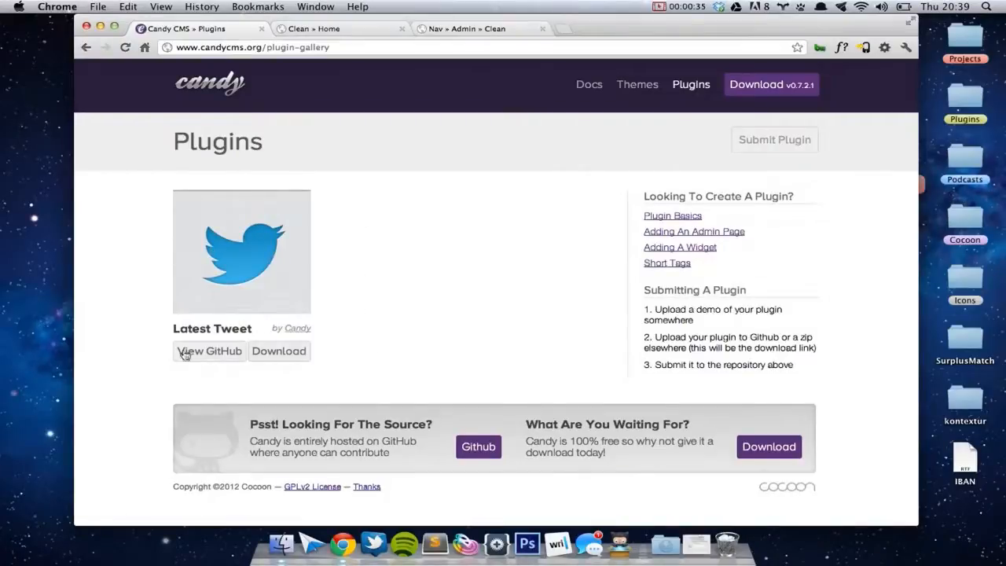
{"action": "mouse_move", "coordinate": [458, 285]}
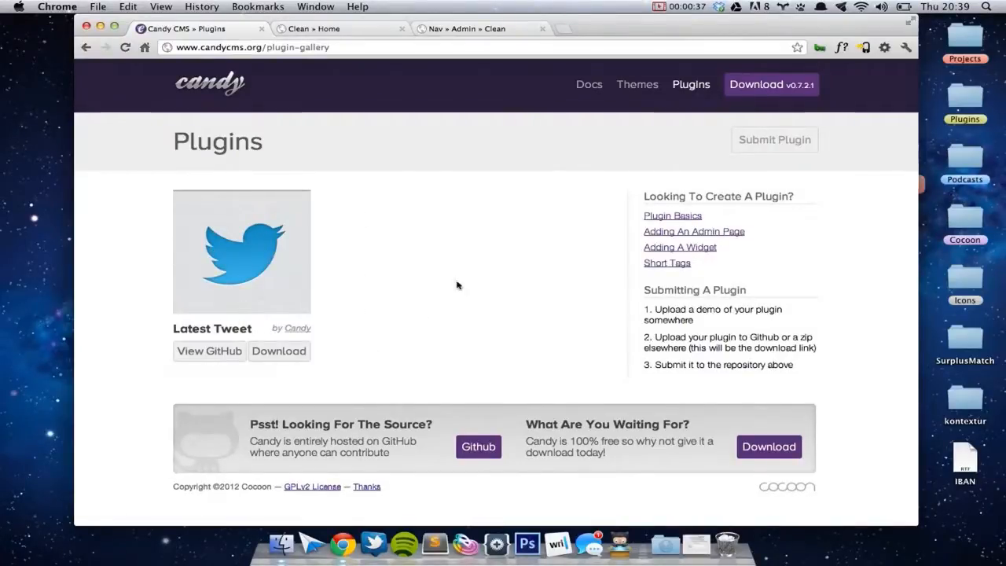
{"action": "mouse_move", "coordinate": [417, 387]}
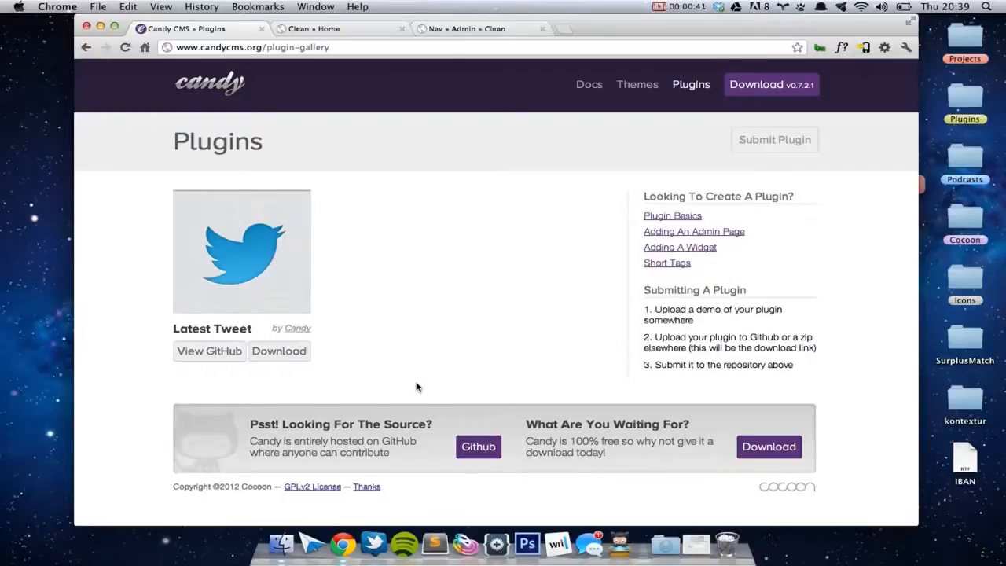
{"action": "mouse_move", "coordinate": [753, 330]}
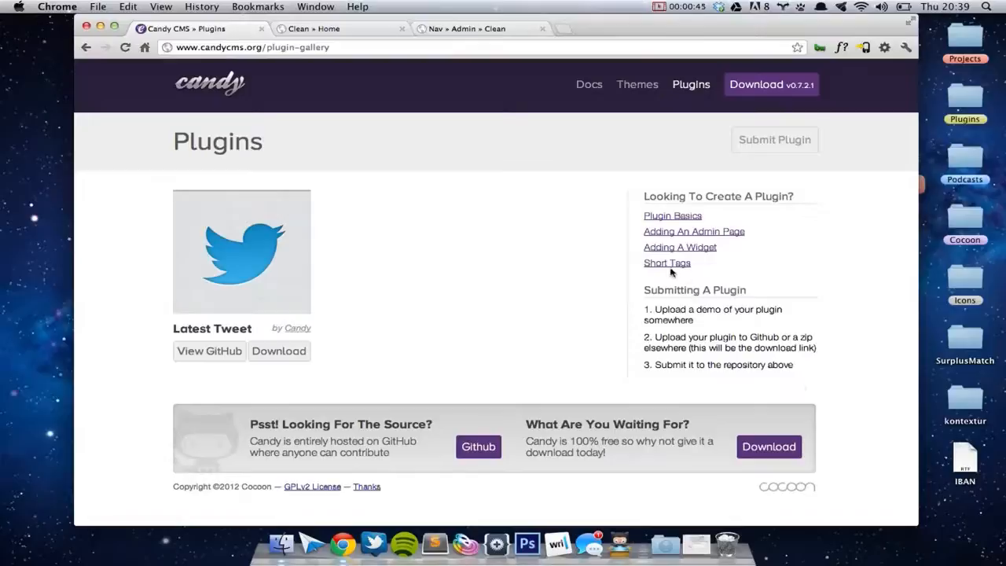
{"action": "mouse_move", "coordinate": [783, 95]}
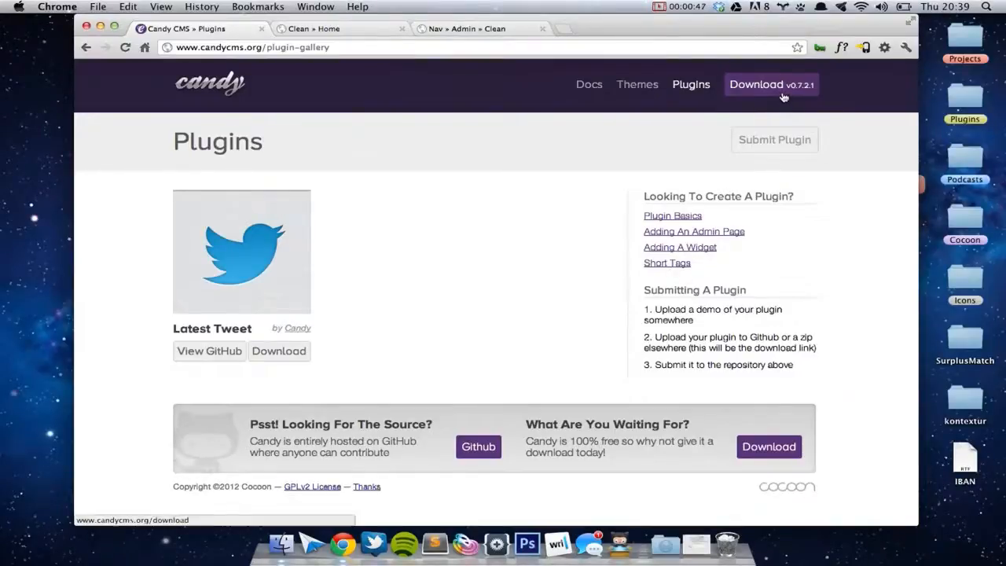
Download the latest CandyCMS zip release from candycms.org.
{"action": "left_click", "coordinate": [755, 84]}
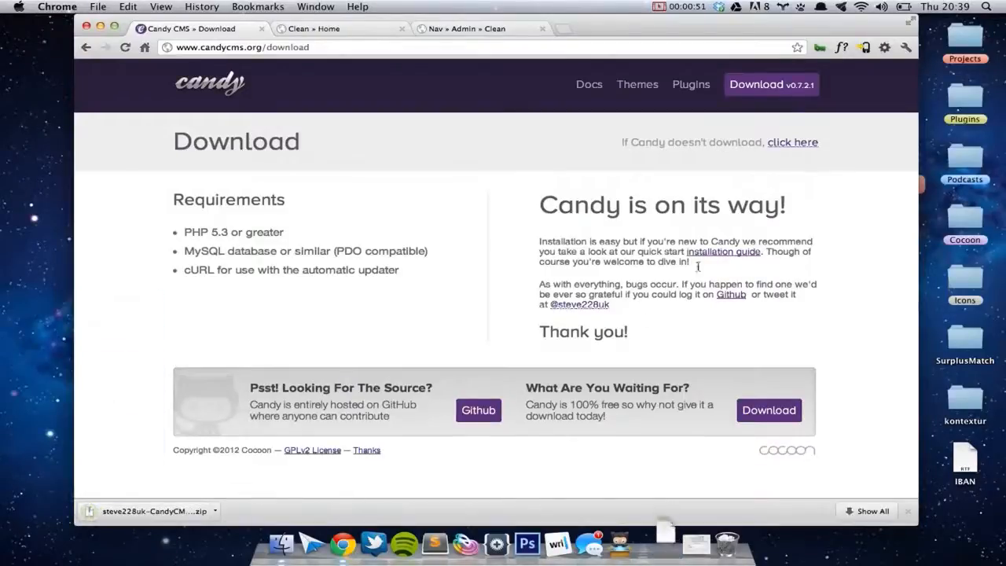
{"action": "mouse_move", "coordinate": [462, 475]}
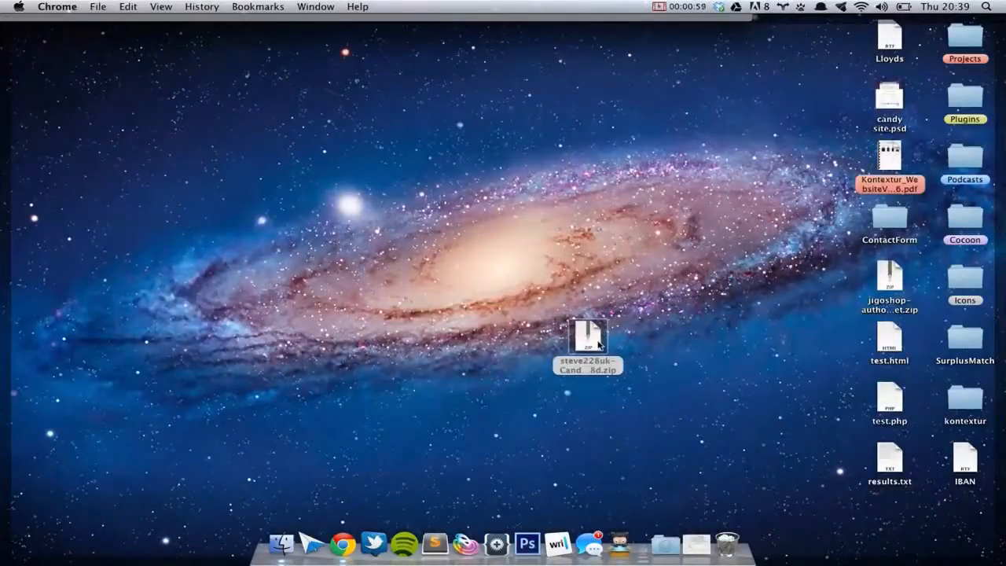
Unzip the CandyCMS archive on the desktop and open the extracted folder.
{"action": "double_click", "coordinate": [589, 334]}
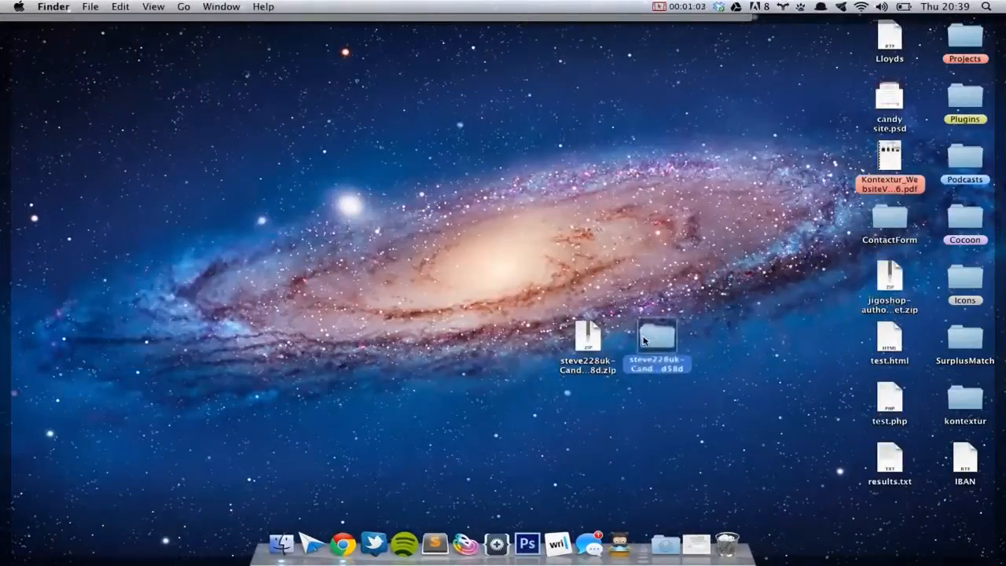
{"action": "double_click", "coordinate": [656, 338]}
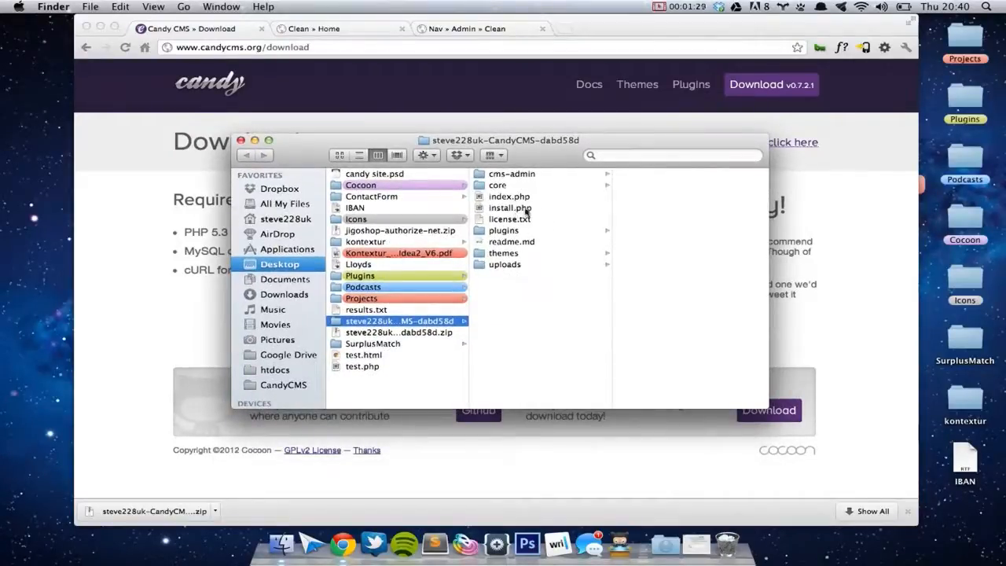
{"action": "mouse_move", "coordinate": [558, 274]}
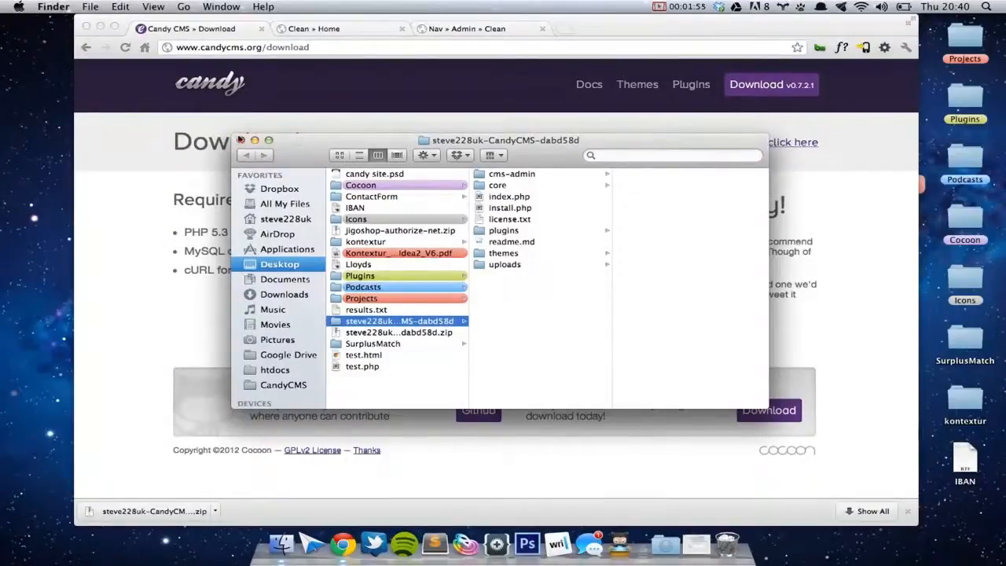
Close the folder window, scroll the Clean demo home page, and view its Blog page.
{"action": "left_click", "coordinate": [241, 140]}
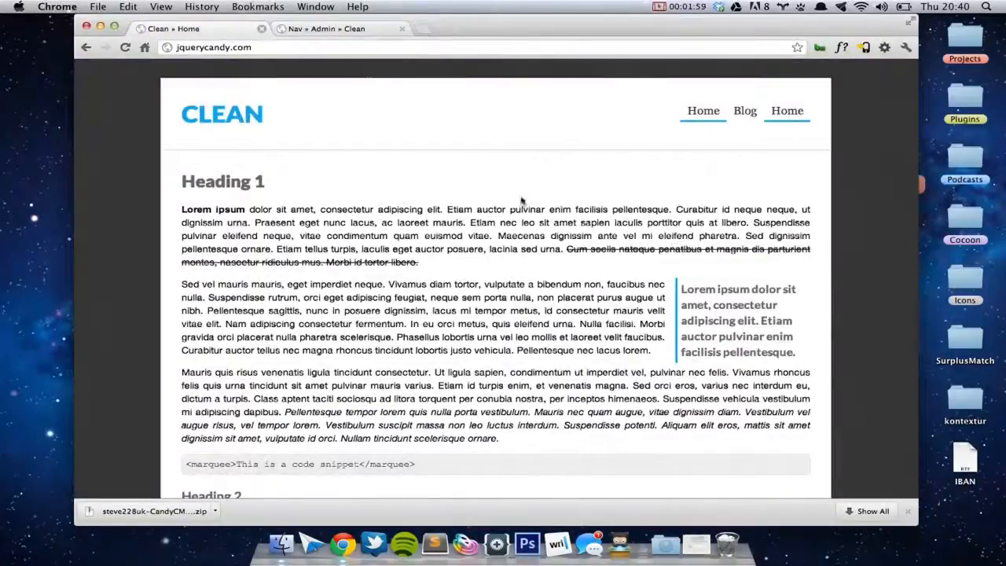
{"action": "scroll", "scroll_direction": "down", "scroll_amount": 3}
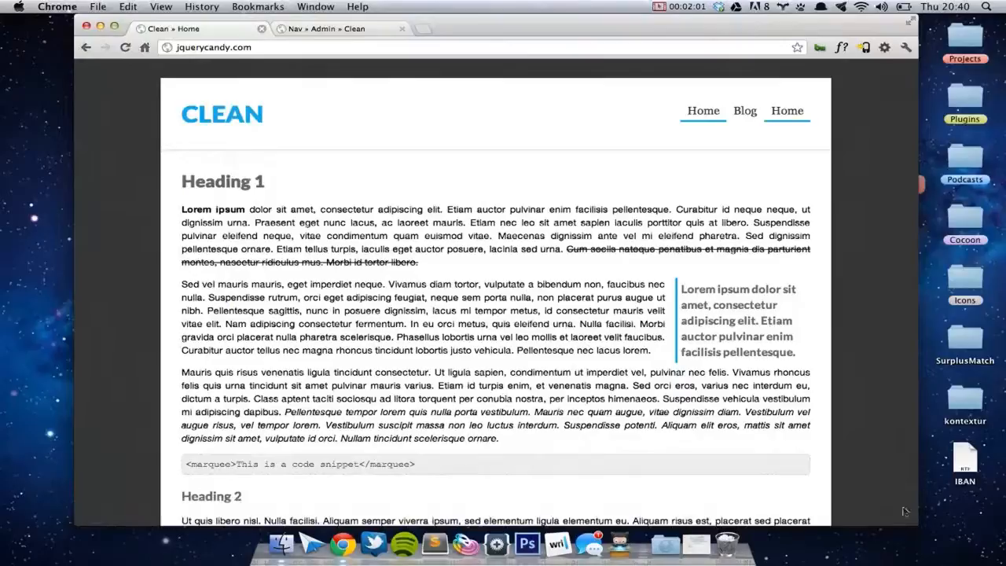
{"action": "scroll", "scroll_direction": "down", "scroll_amount": 3}
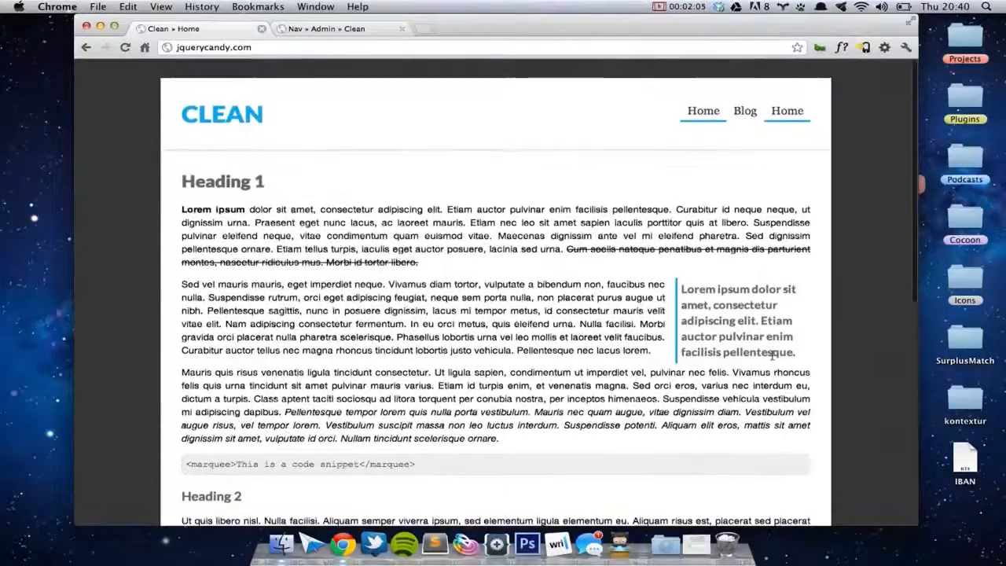
{"action": "scroll", "scroll_direction": "down", "scroll_amount": 3}
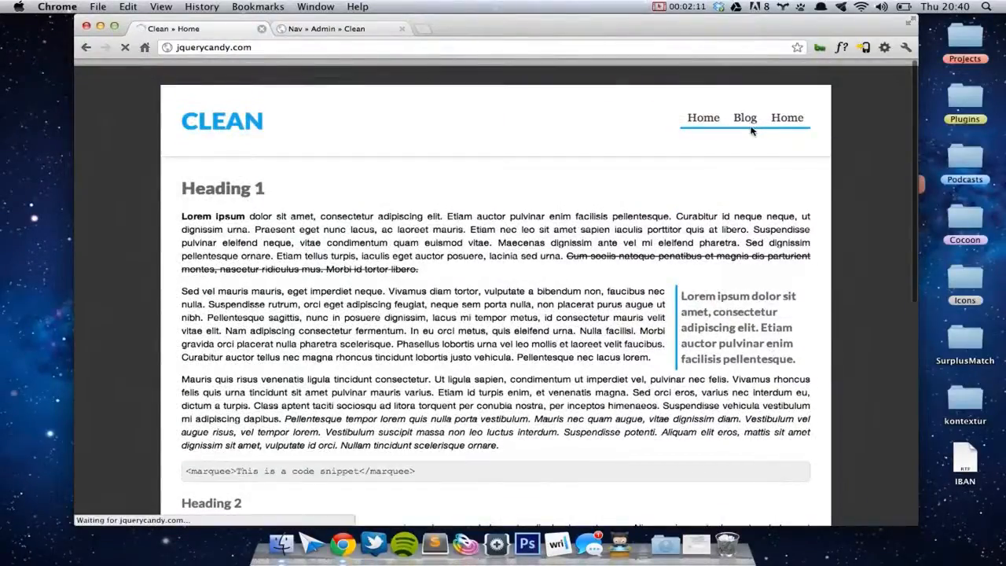
{"action": "left_click", "coordinate": [743, 117]}
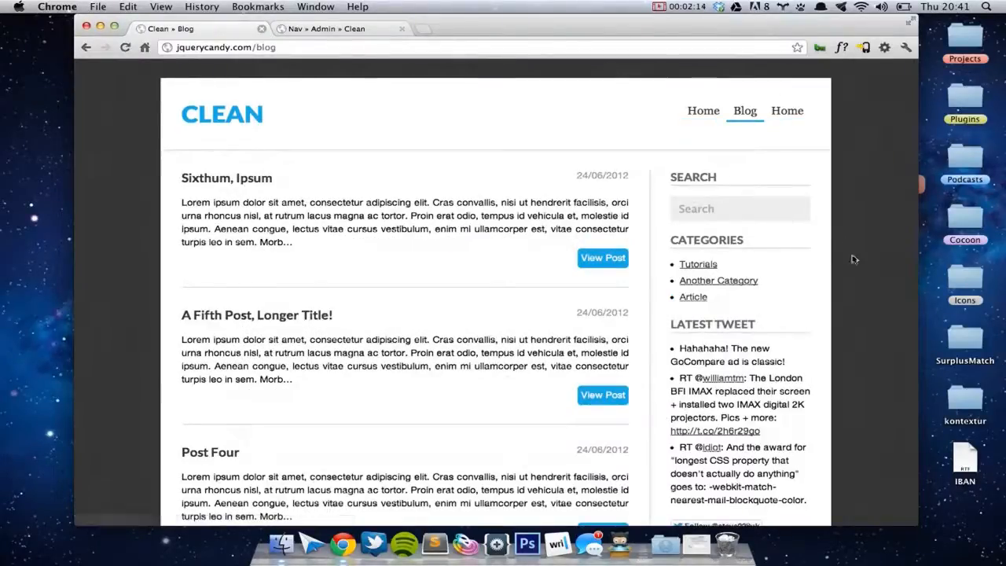
{"action": "scroll", "scroll_direction": "down", "scroll_amount": 3}
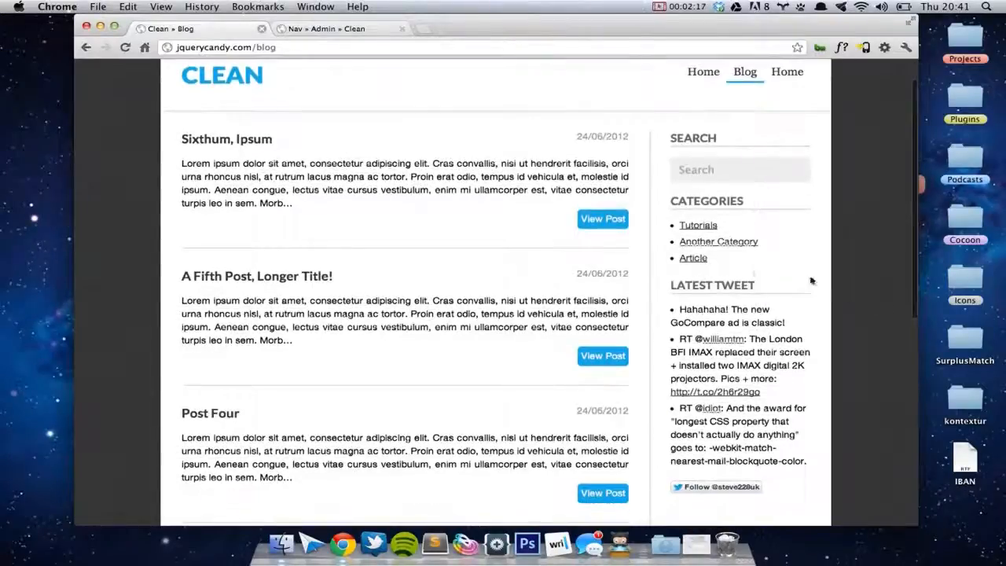
{"action": "mouse_move", "coordinate": [834, 399]}
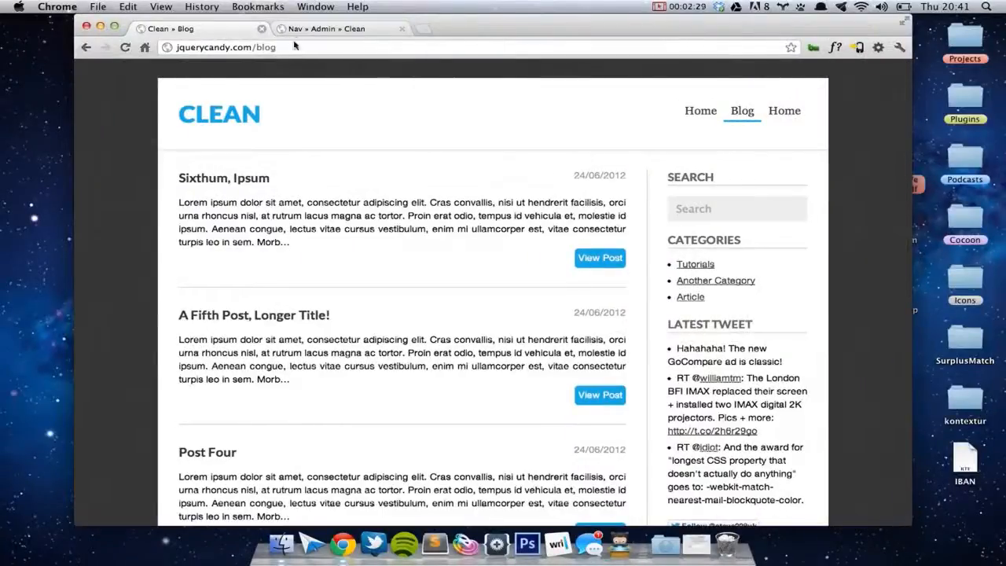
Switch to the Candy admin area and show the Pages list.
{"action": "left_click", "coordinate": [338, 29]}
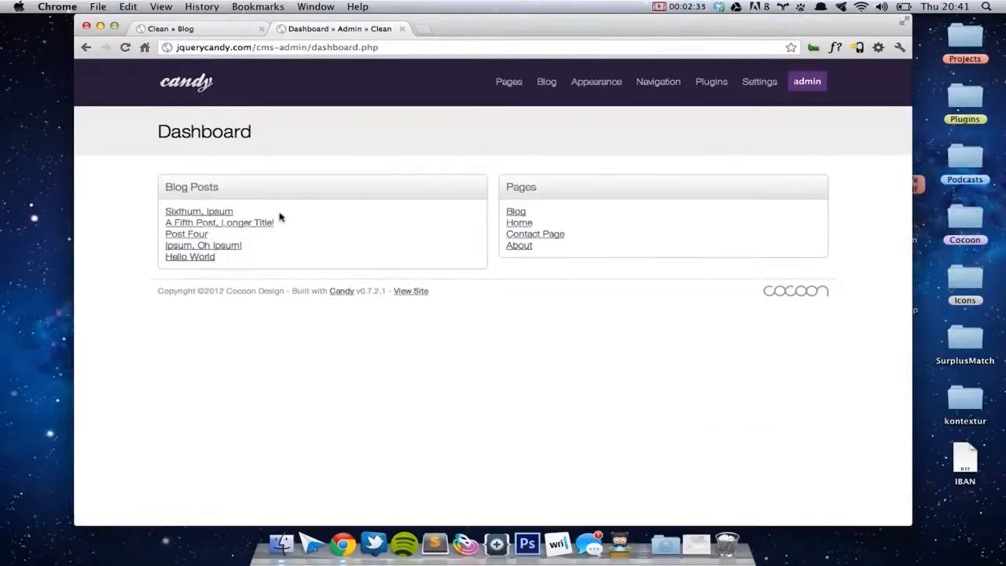
{"action": "mouse_move", "coordinate": [569, 203]}
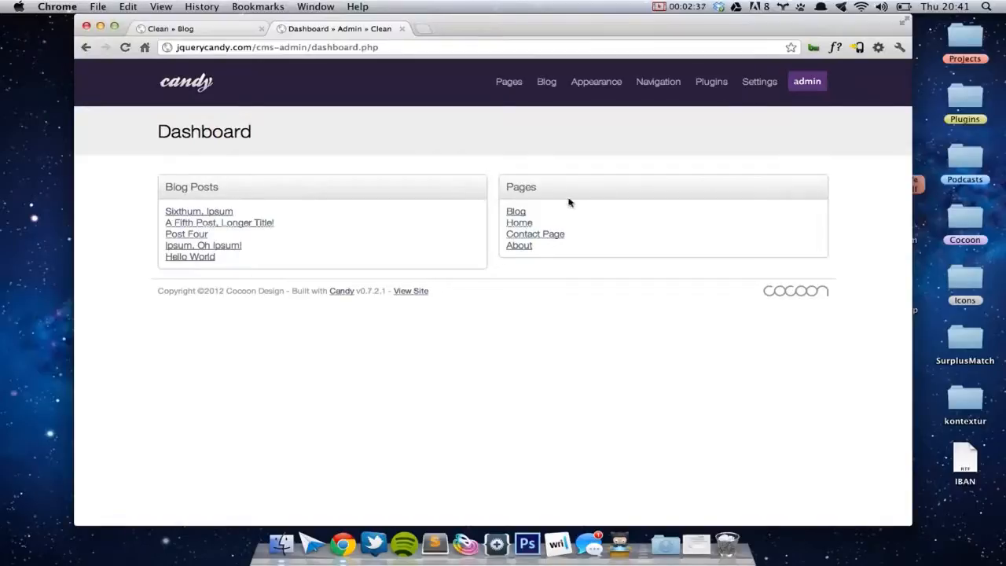
{"action": "mouse_move", "coordinate": [723, 244]}
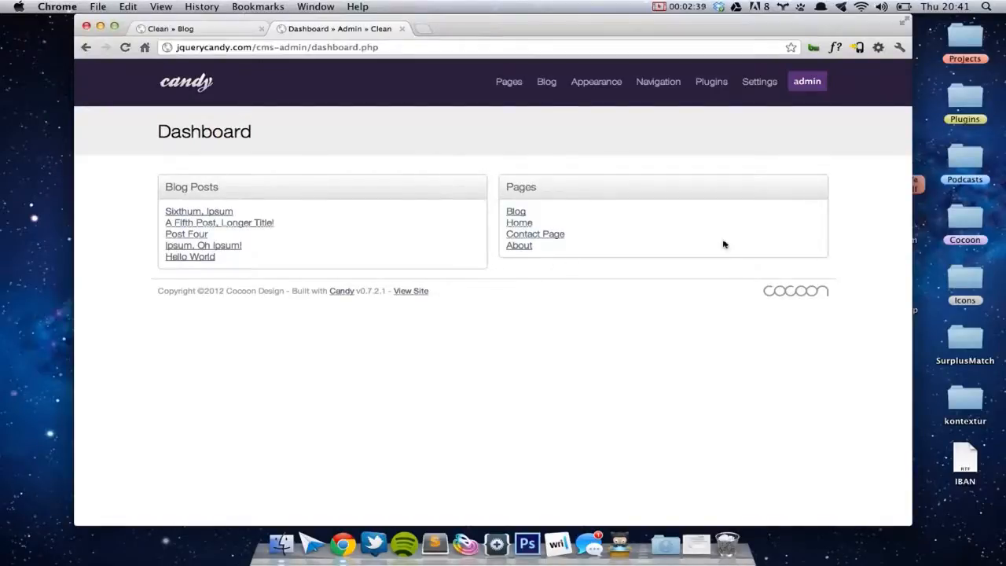
{"action": "mouse_move", "coordinate": [297, 213]}
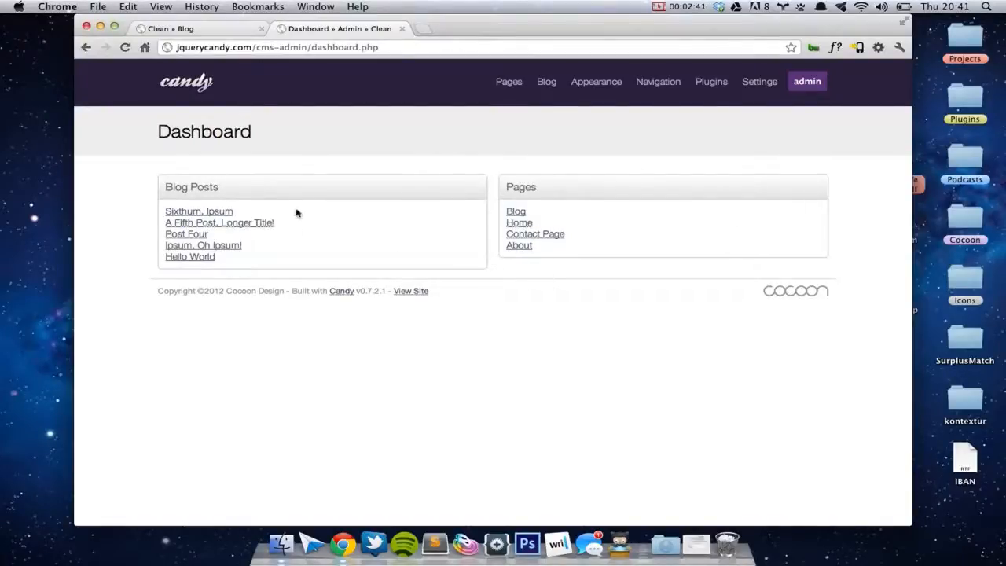
{"action": "mouse_move", "coordinate": [472, 320]}
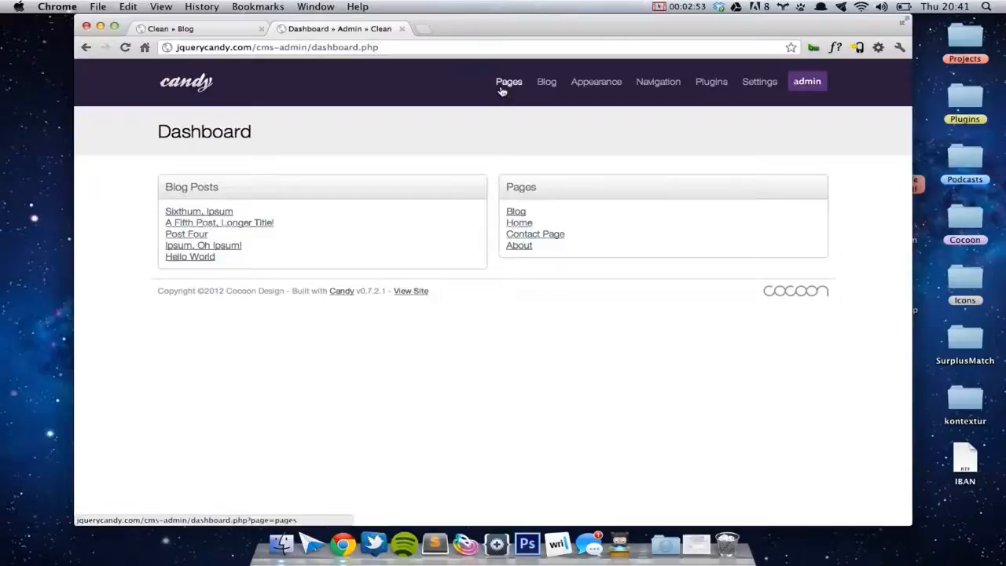
{"action": "mouse_move", "coordinate": [573, 94]}
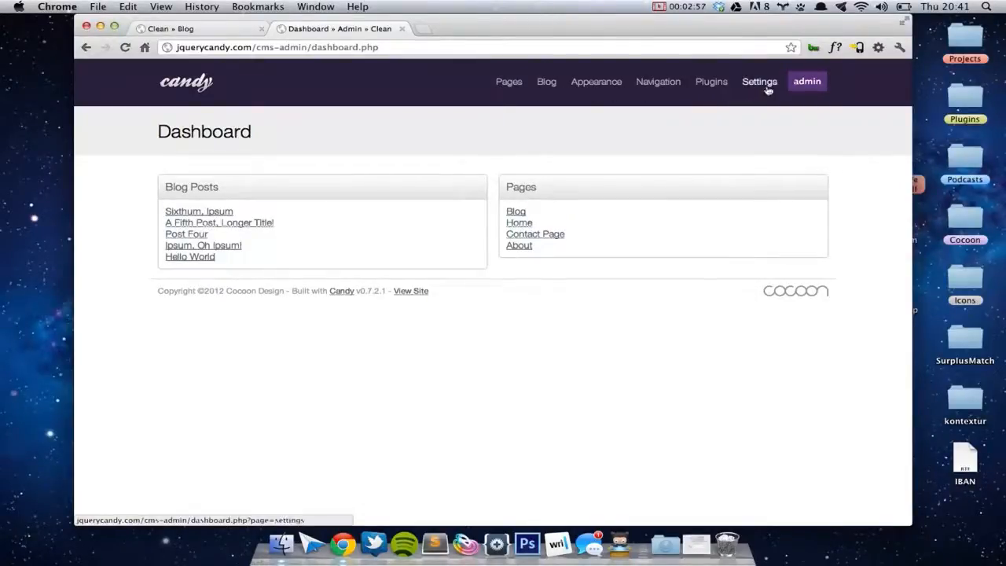
{"action": "left_click", "coordinate": [508, 81]}
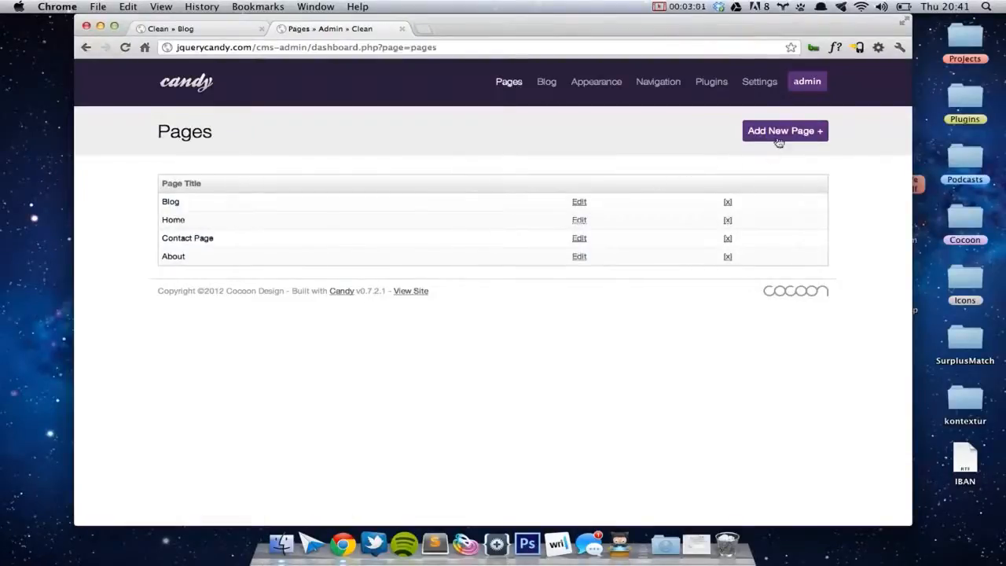
Start a new page titled Demo with slug demopage and the Two Column template.
{"action": "left_click", "coordinate": [783, 131]}
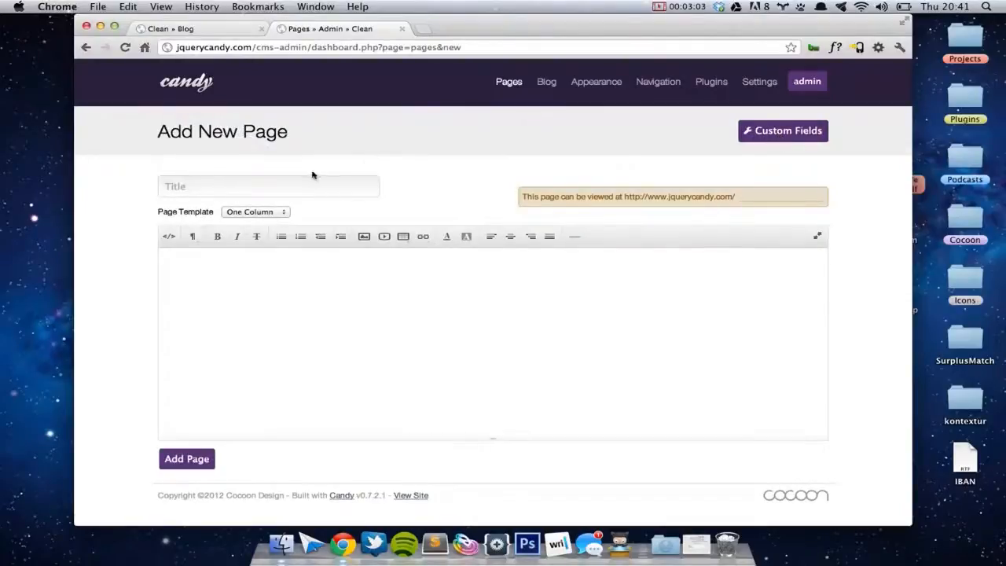
{"action": "type", "text": "Demo"}
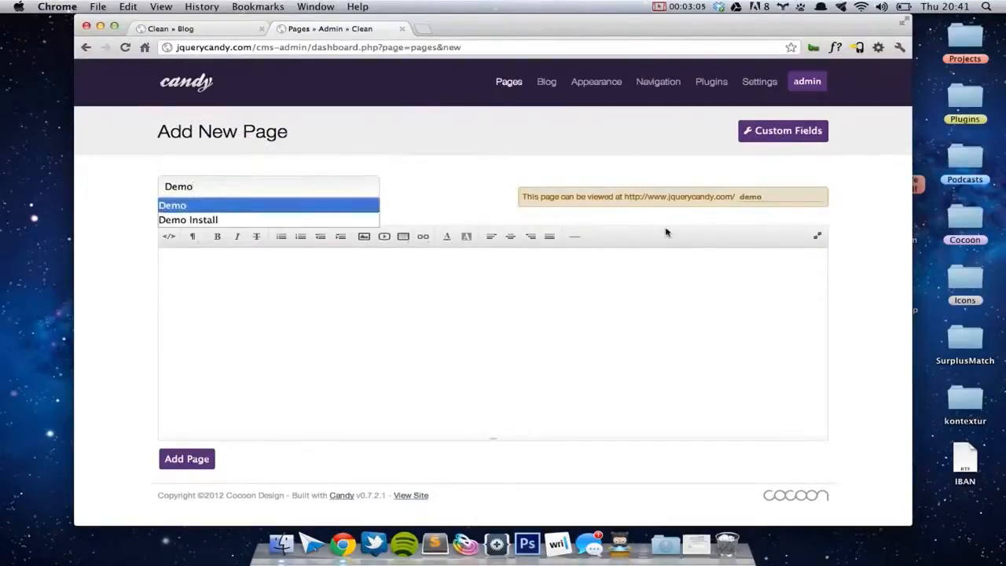
{"action": "left_click", "coordinate": [172, 205]}
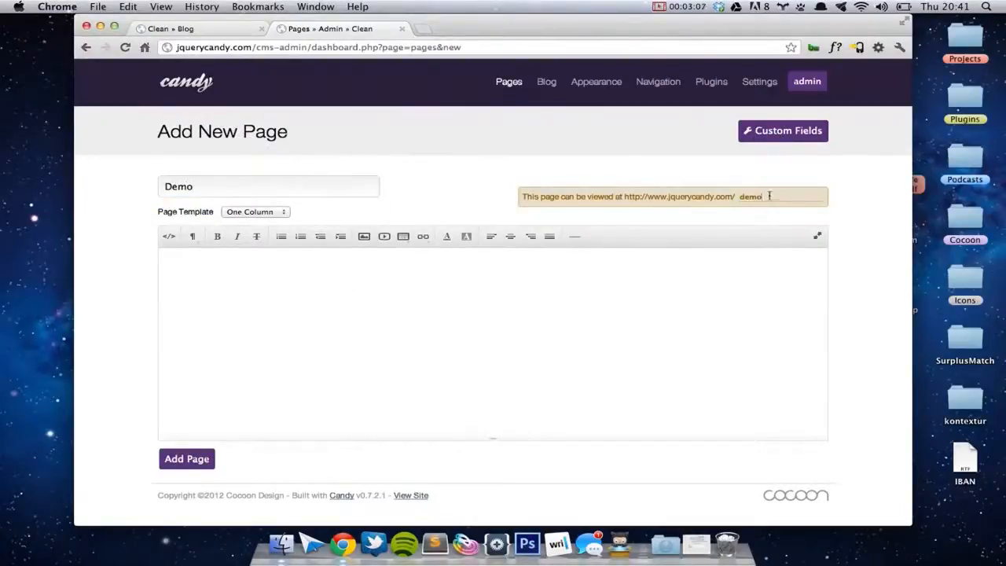
{"action": "type", "text": "page"}
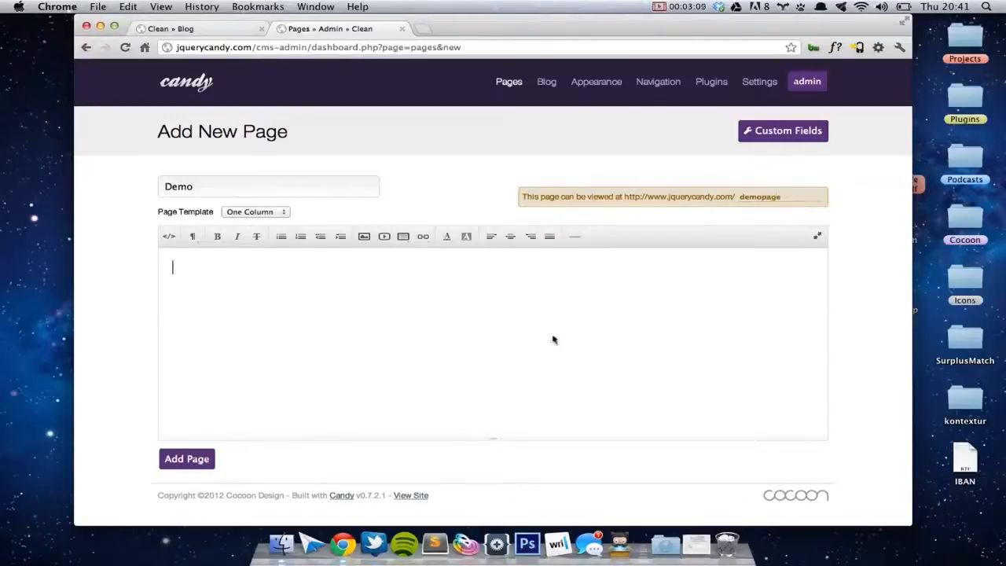
{"action": "left_click", "coordinate": [255, 212]}
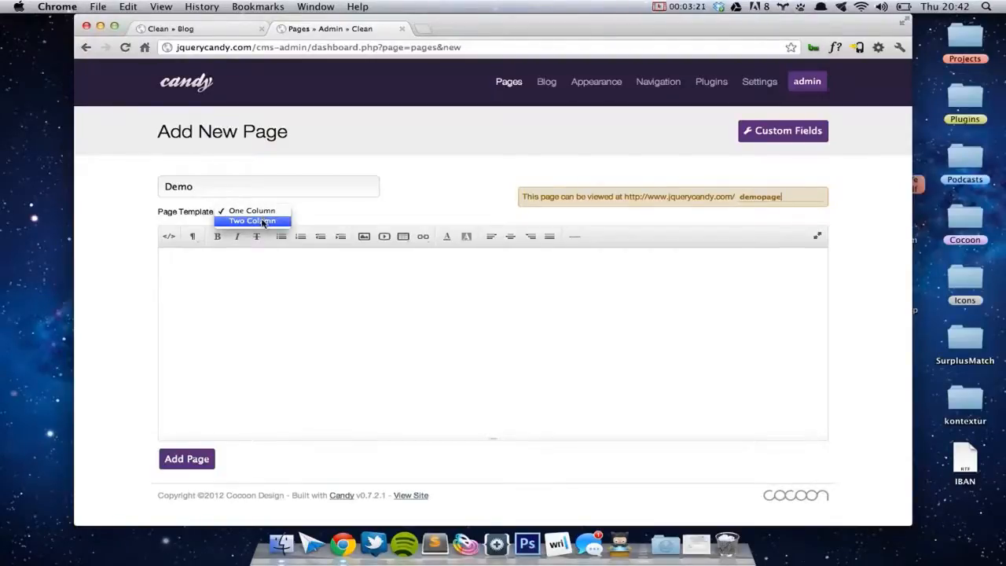
{"action": "left_click", "coordinate": [252, 220]}
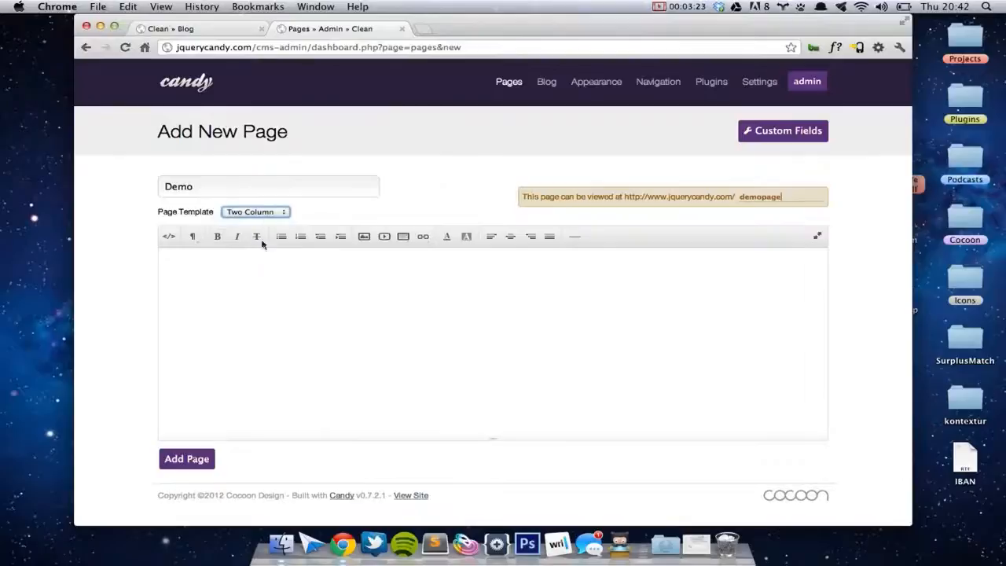
{"action": "scroll", "scroll_direction": "down", "scroll_amount": 3}
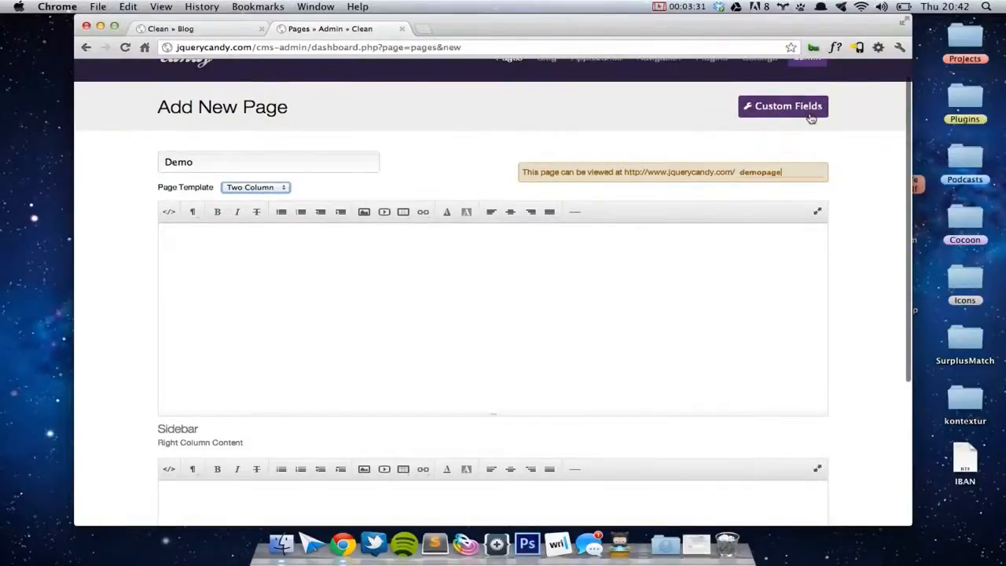
Write 'Hello there!' as main content and a sidebar containing {{twitter}}.
{"action": "left_click", "coordinate": [782, 106]}
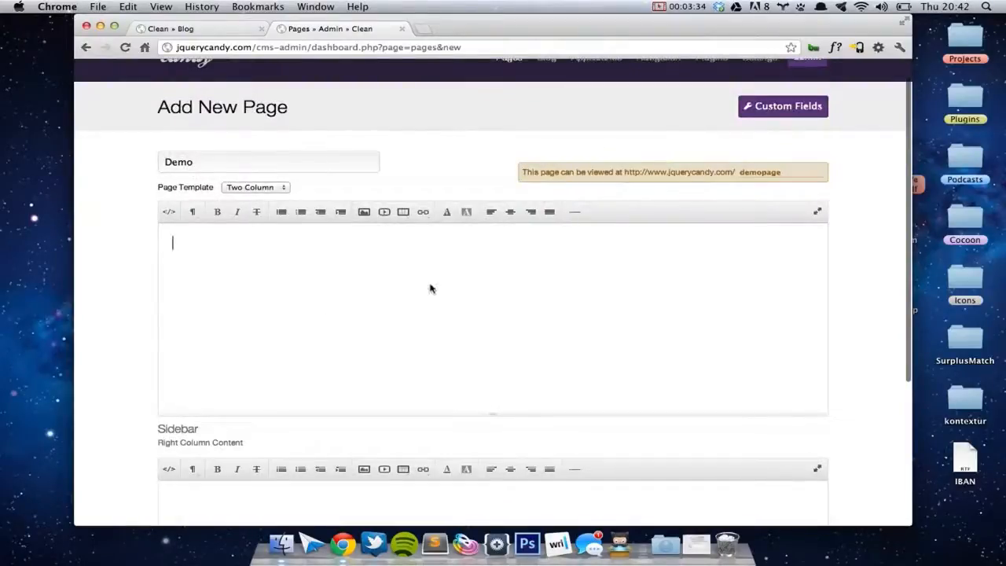
{"action": "type", "text": "Hell"}
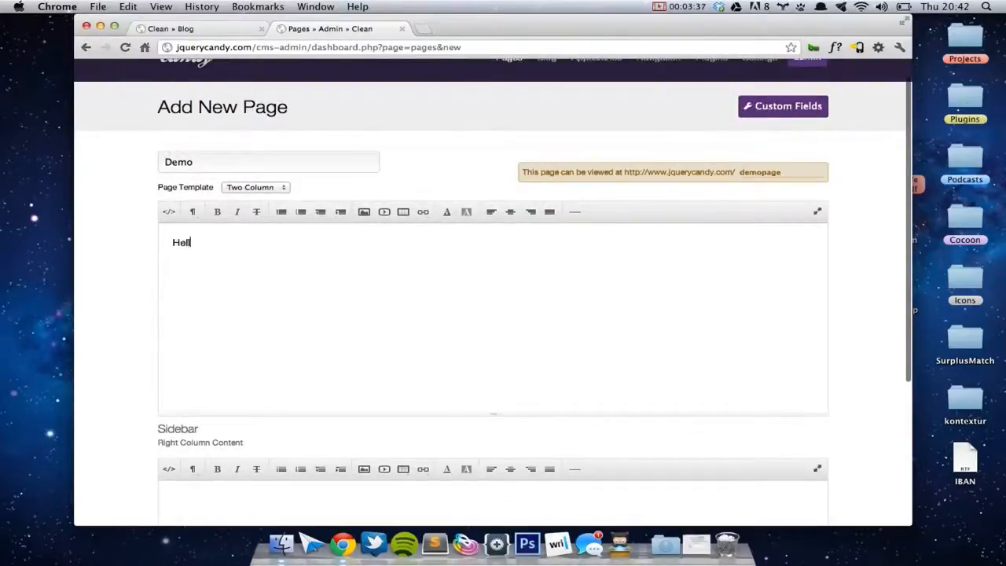
{"action": "type", "text": "o there!"}
{"action": "left_click", "coordinate": [493, 502]}
{"action": "type", "text": "This is the sid"}
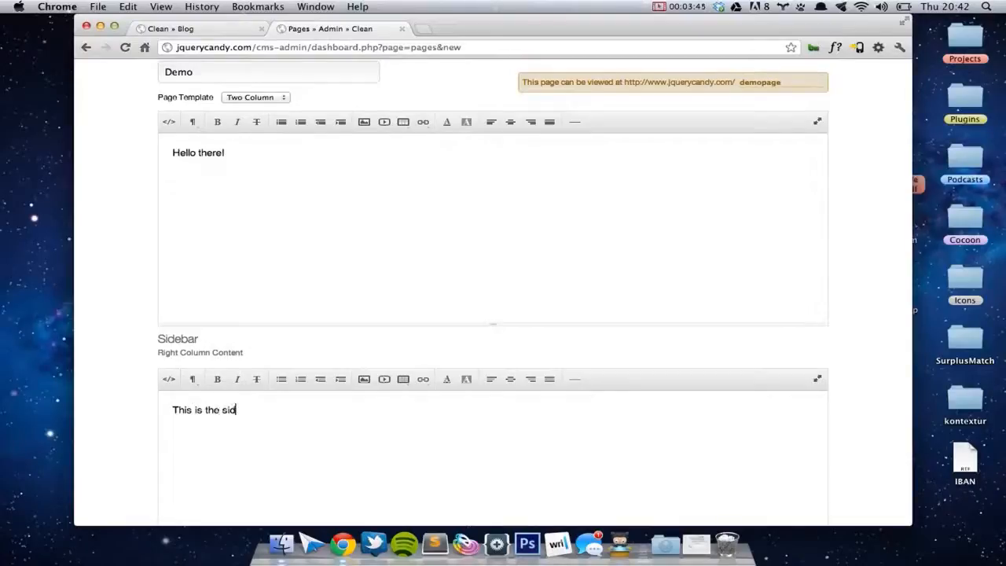
{"action": "type", "text": "ebar"}
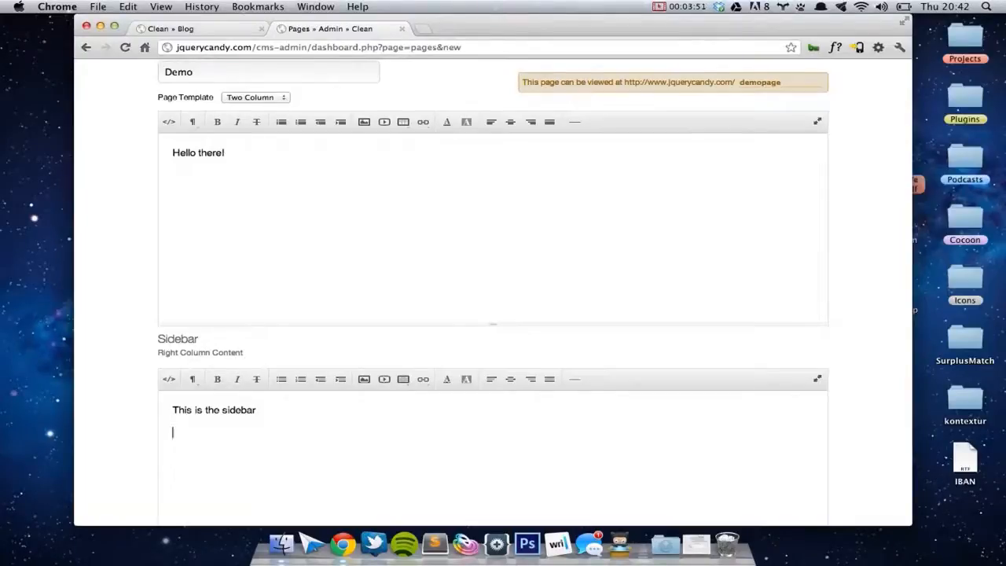
{"action": "type", "text": "{{{"}
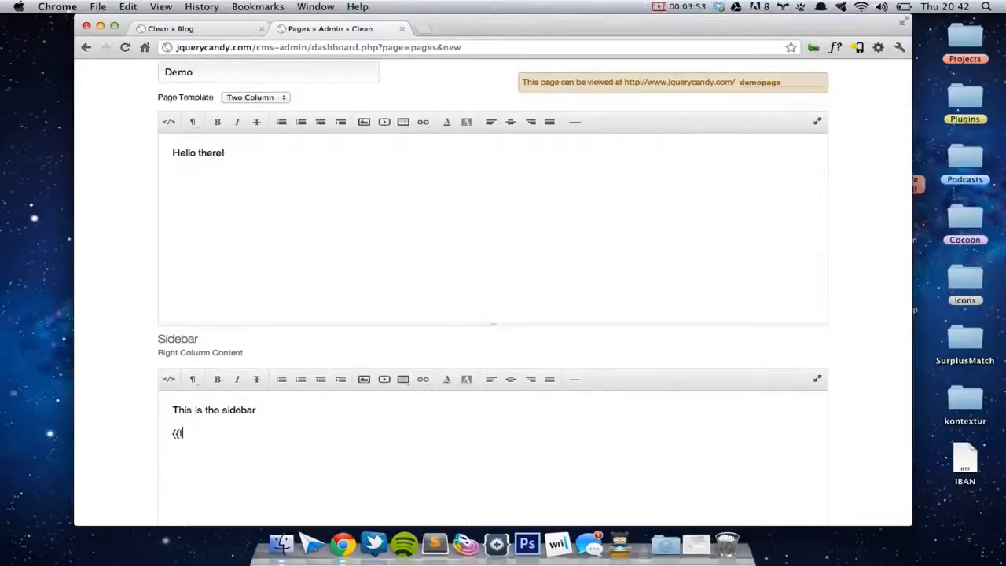
{"action": "type", "text": "twitter}}"}
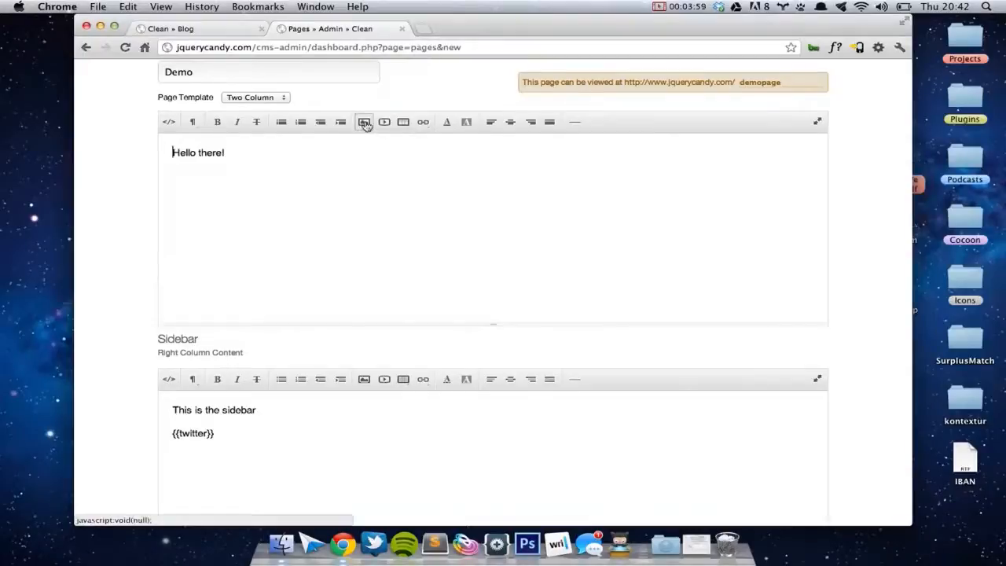
Upload an image from the computer into the Demo page's main content.
{"action": "left_click", "coordinate": [364, 120]}
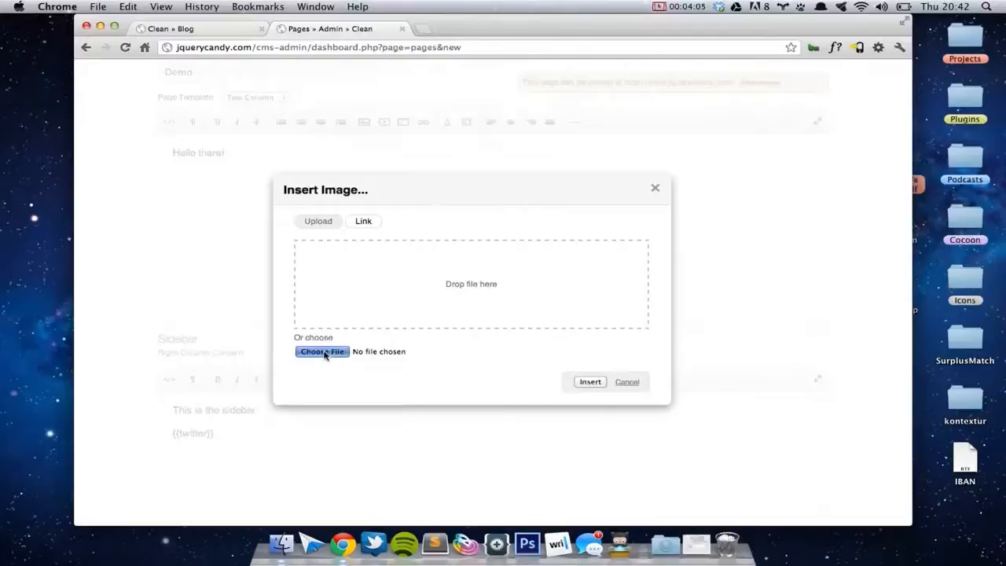
{"action": "left_click", "coordinate": [322, 351]}
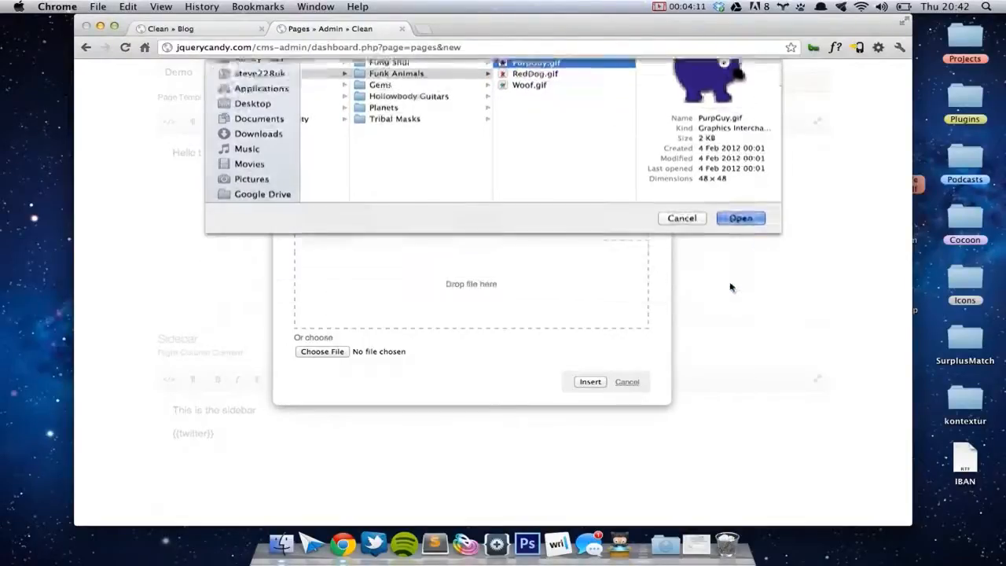
{"action": "left_click", "coordinate": [739, 218]}
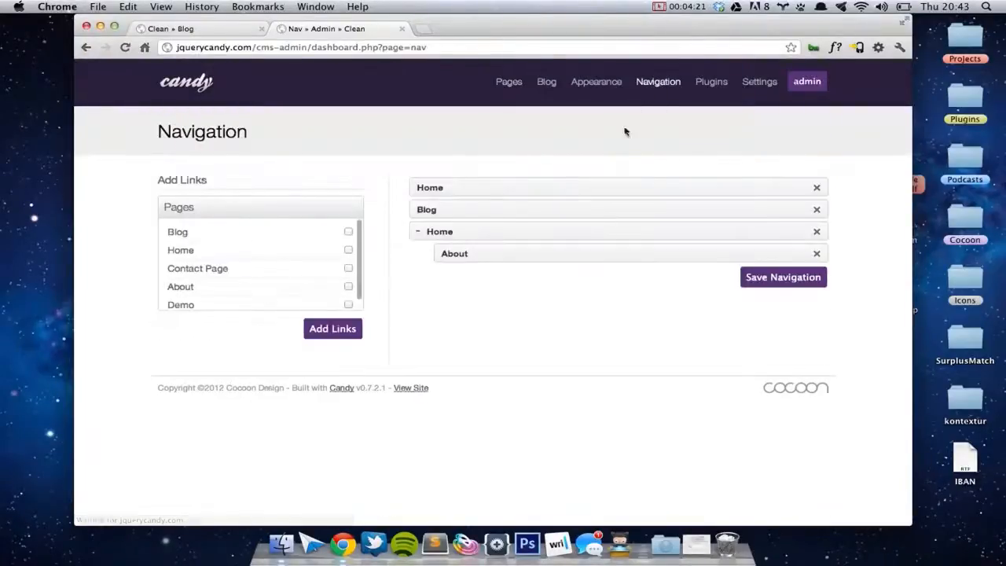
{"action": "mouse_move", "coordinate": [216, 306]}
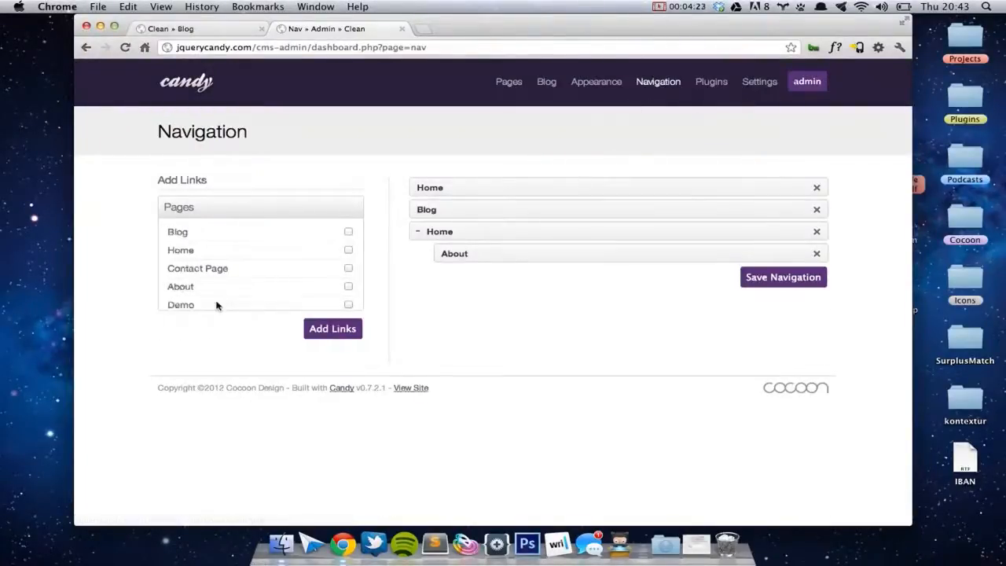
Add Demo to the navigation, place it right after Home, and save.
{"action": "left_click", "coordinate": [348, 292]}
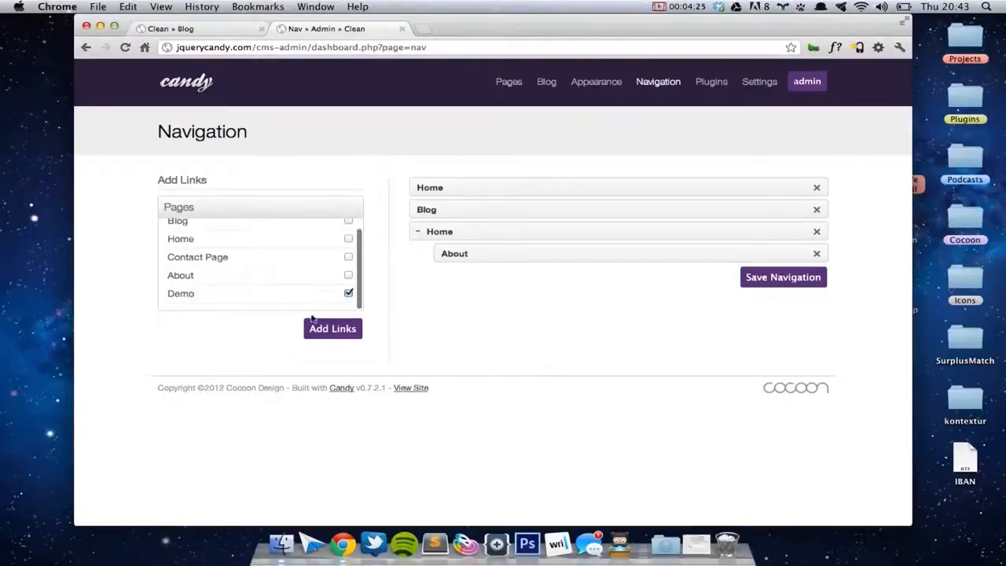
{"action": "mouse_move", "coordinate": [291, 325]}
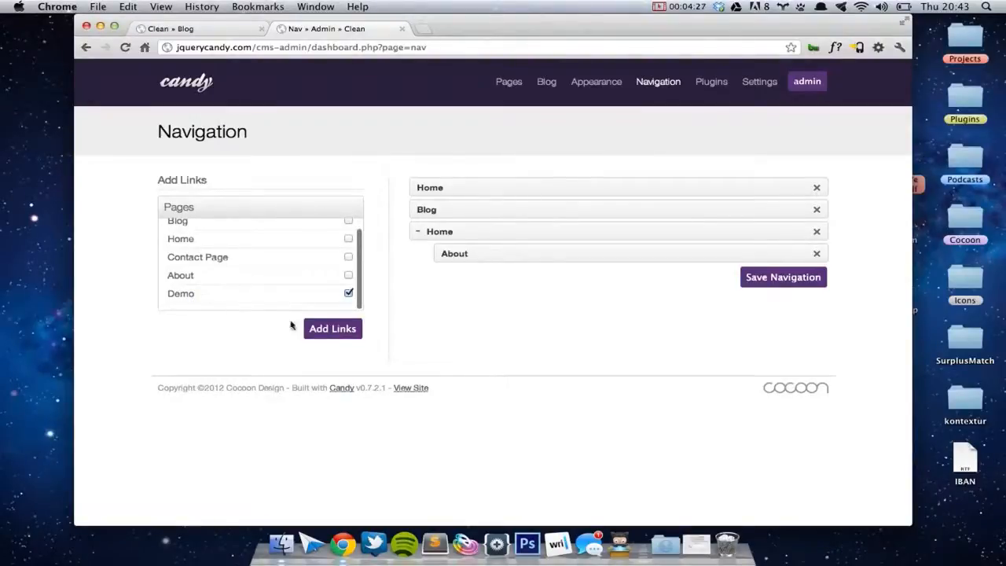
{"action": "left_click", "coordinate": [332, 328]}
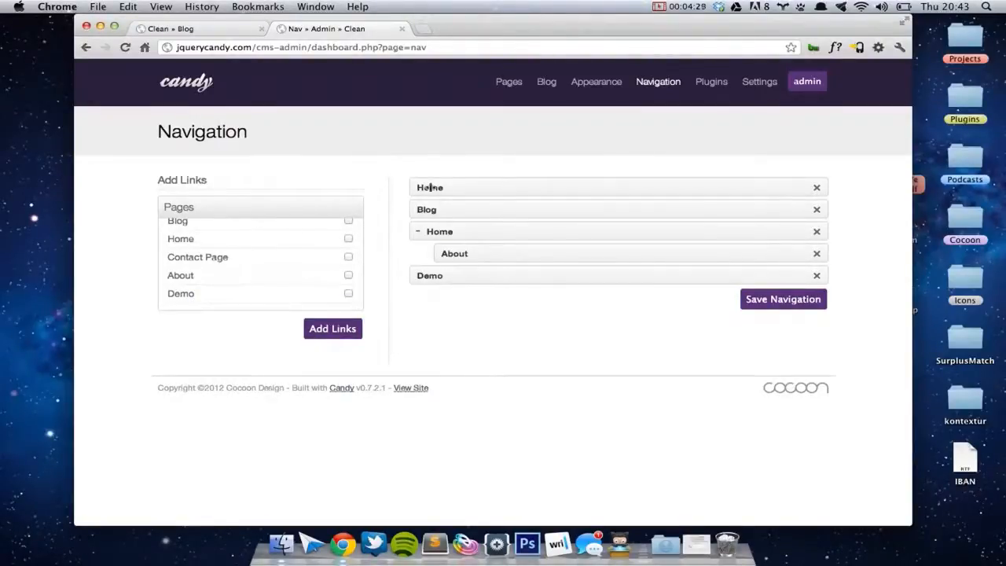
{"action": "left_click_drag", "start_coordinate": [429, 275], "coordinate": [488, 187]}
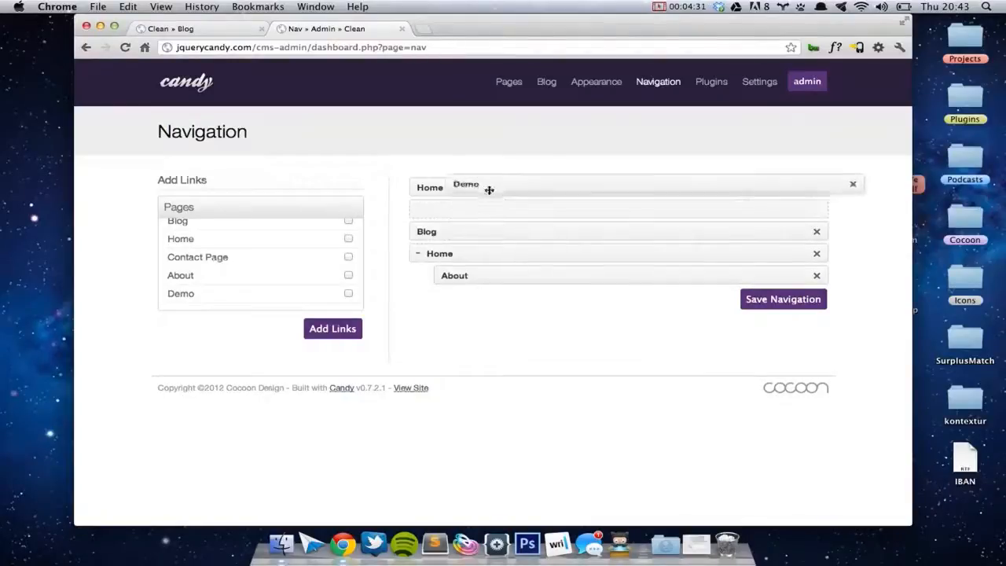
{"action": "left_click_drag", "start_coordinate": [487, 189], "coordinate": [457, 231]}
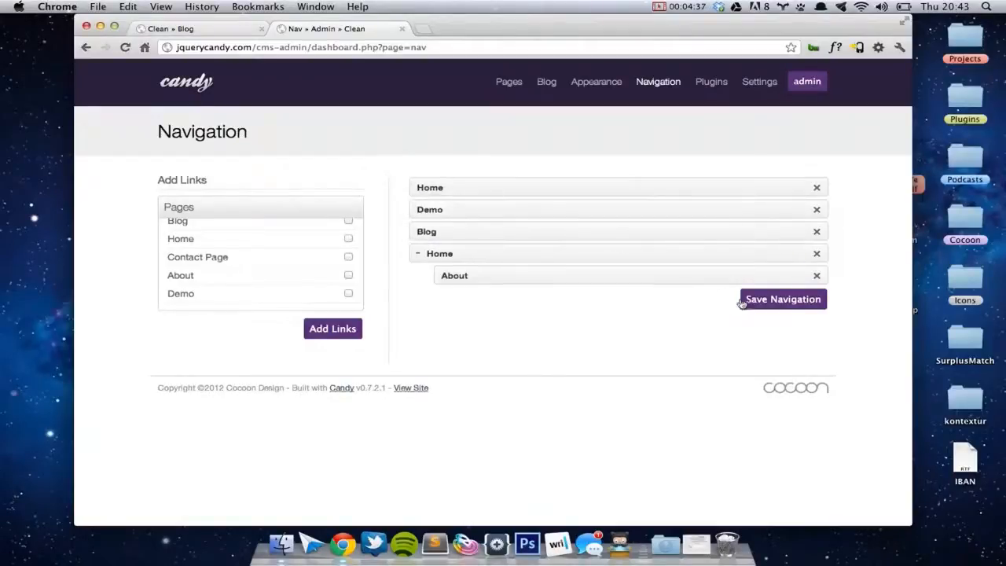
{"action": "left_click", "coordinate": [782, 298]}
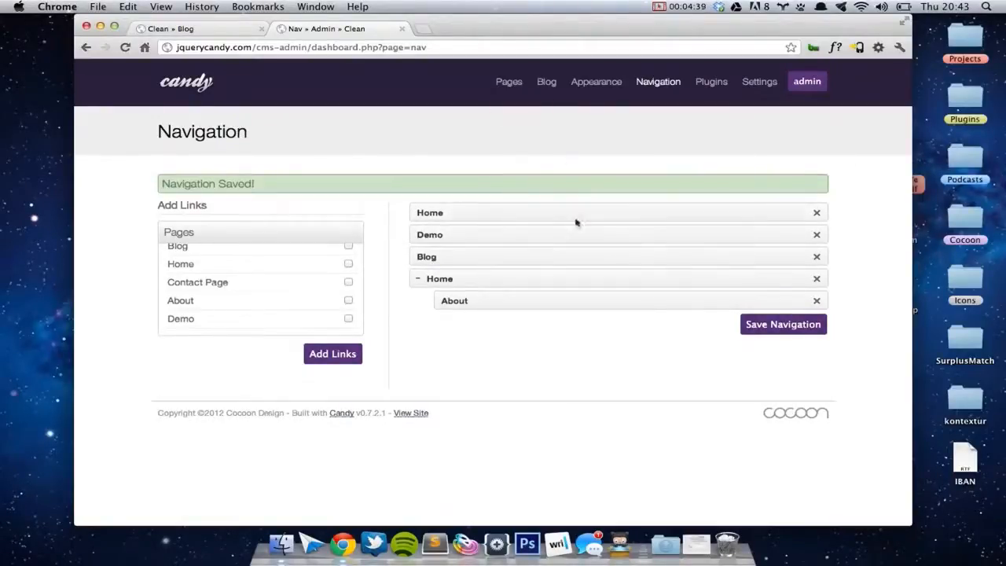
{"action": "left_click", "coordinate": [170, 29]}
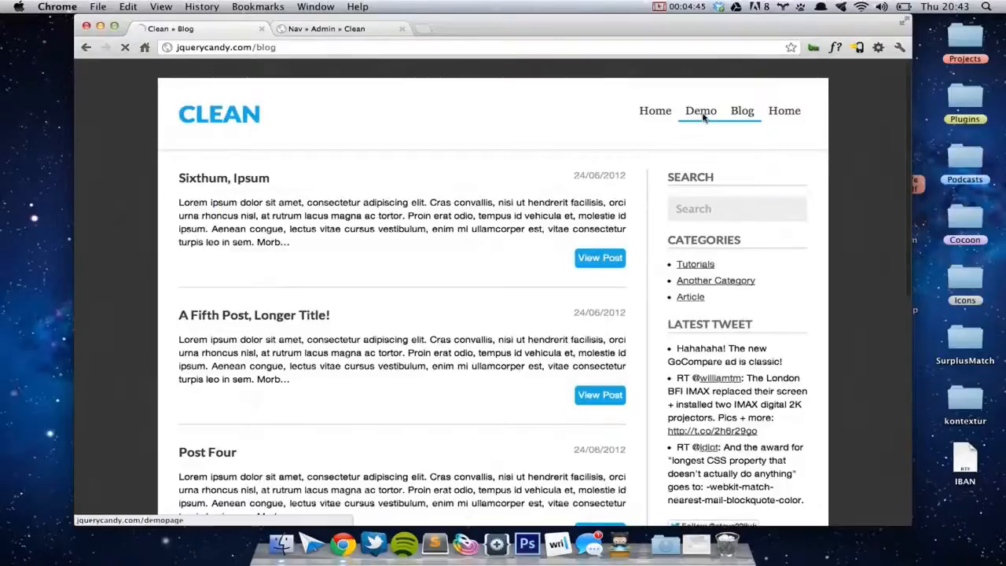
Open the live Demo page from the site menu, then return to the admin settings.
{"action": "left_click", "coordinate": [699, 110]}
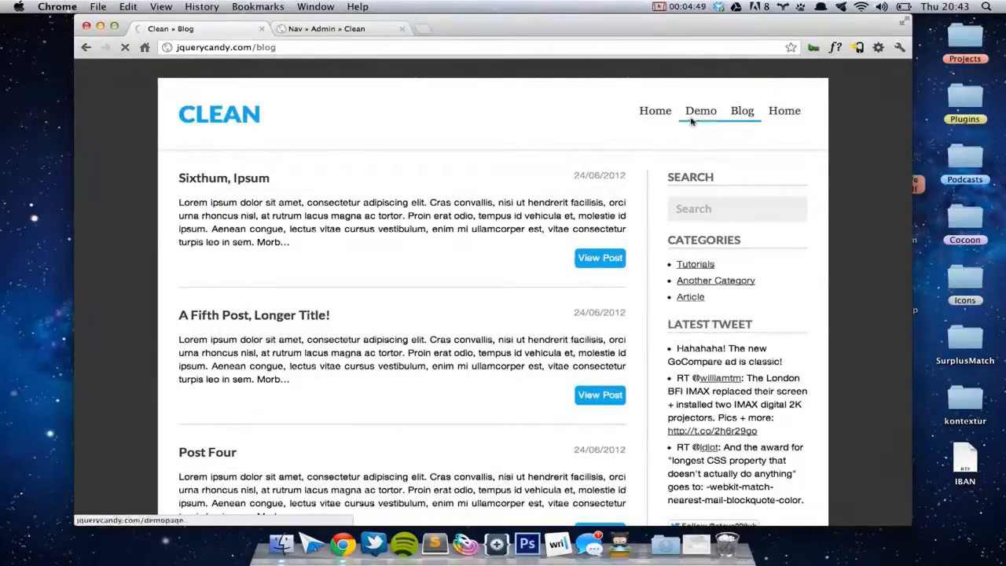
{"action": "left_click", "coordinate": [699, 109]}
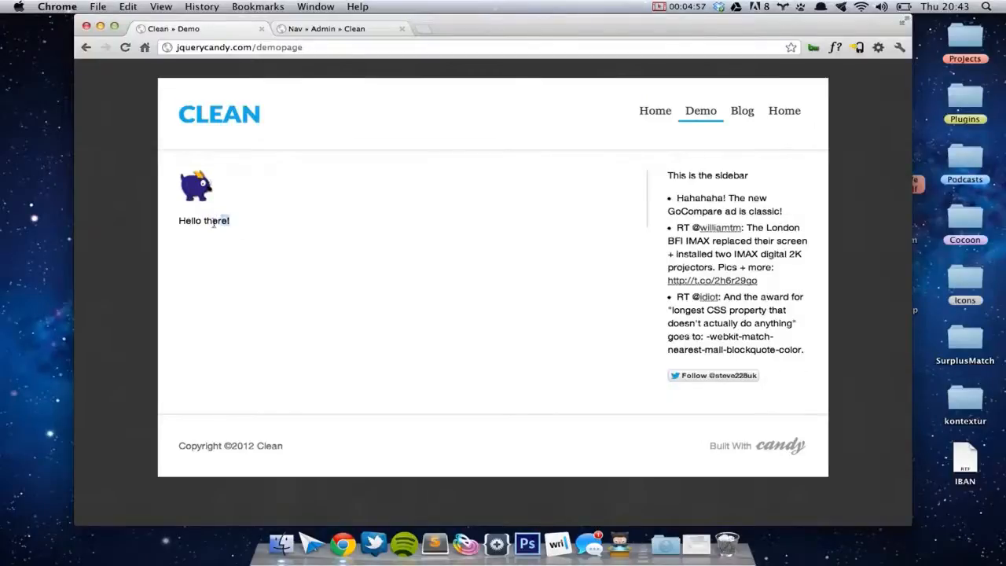
{"action": "left_click", "coordinate": [342, 28]}
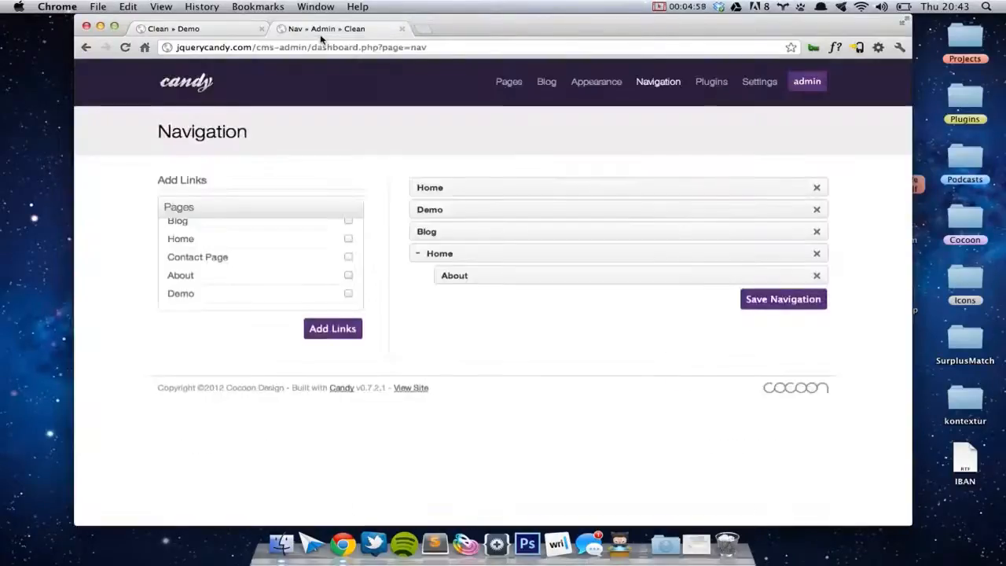
{"action": "left_click", "coordinate": [596, 81]}
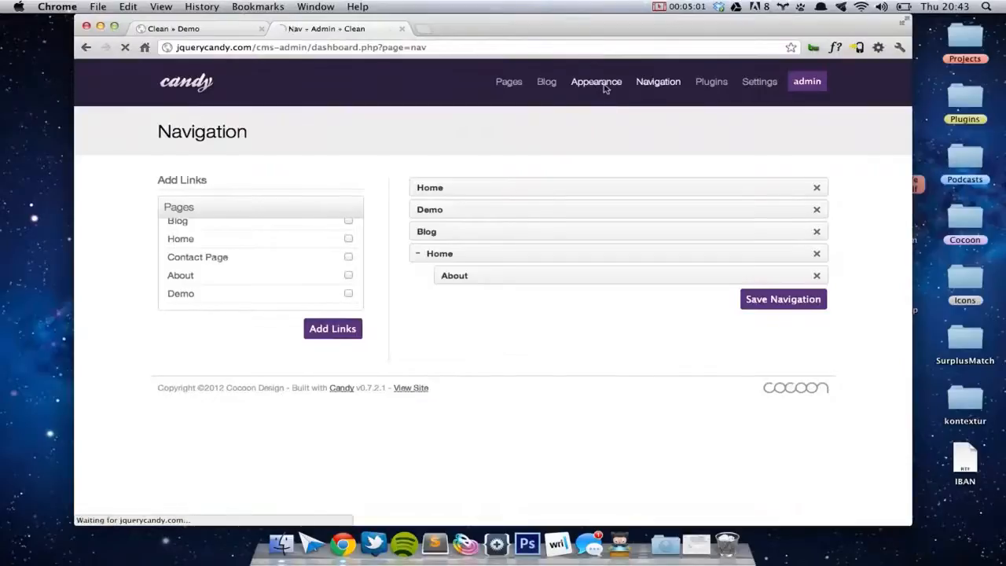
Set the Clean theme background colour to deep red #960000 and apply it.
{"action": "left_click", "coordinate": [596, 81]}
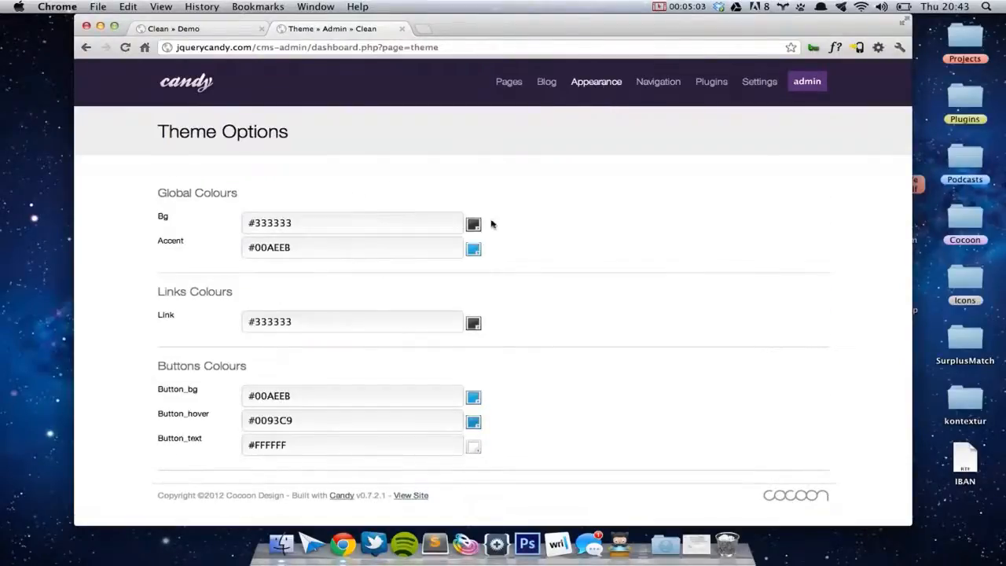
{"action": "left_click", "coordinate": [473, 224]}
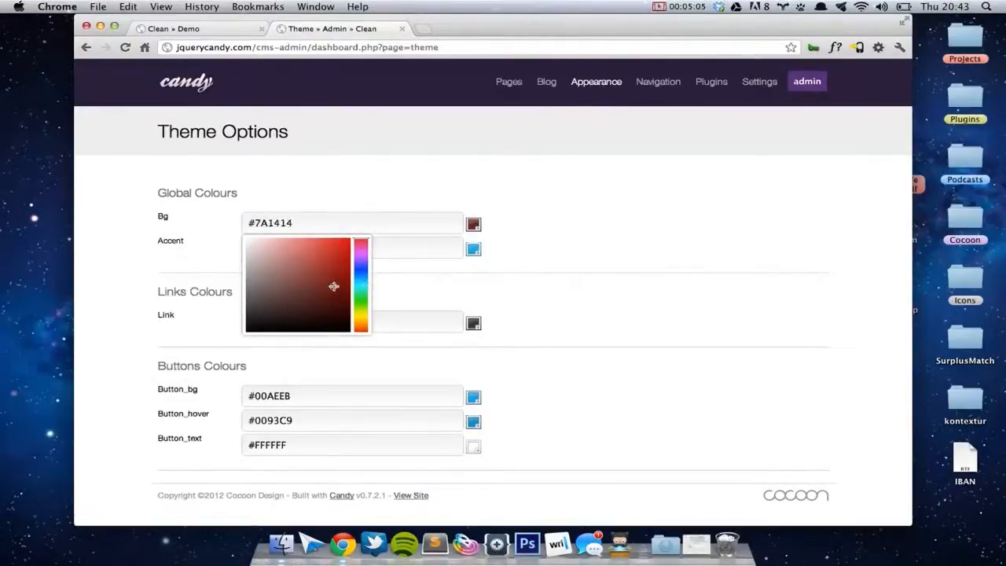
{"action": "left_click", "coordinate": [305, 269]}
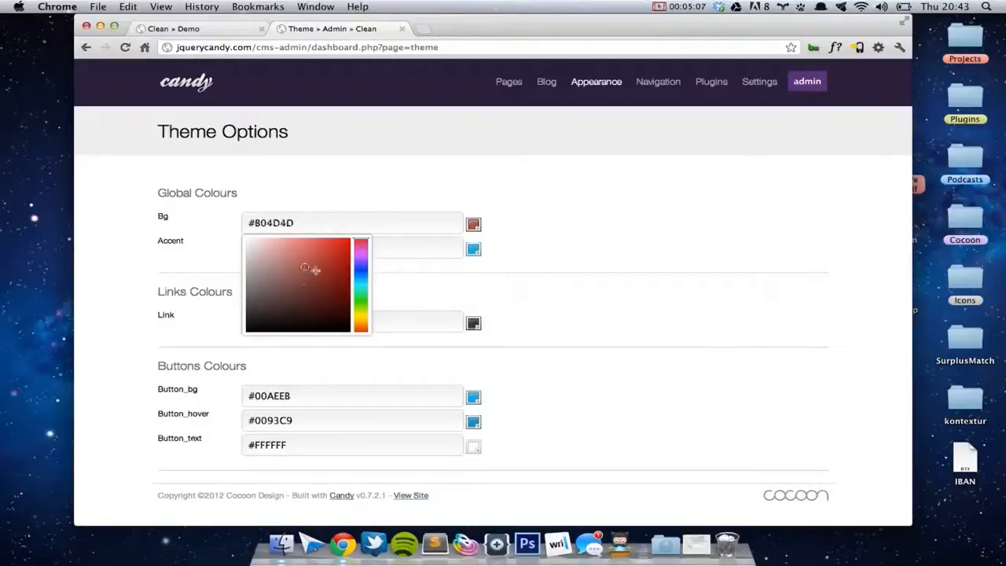
{"action": "left_click", "coordinate": [351, 275]}
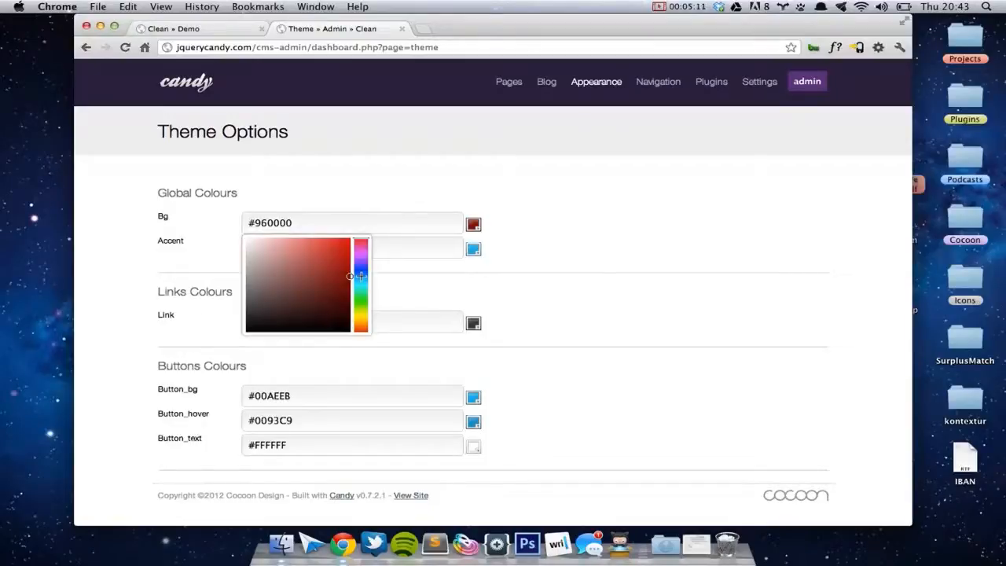
{"action": "left_click", "coordinate": [416, 150]}
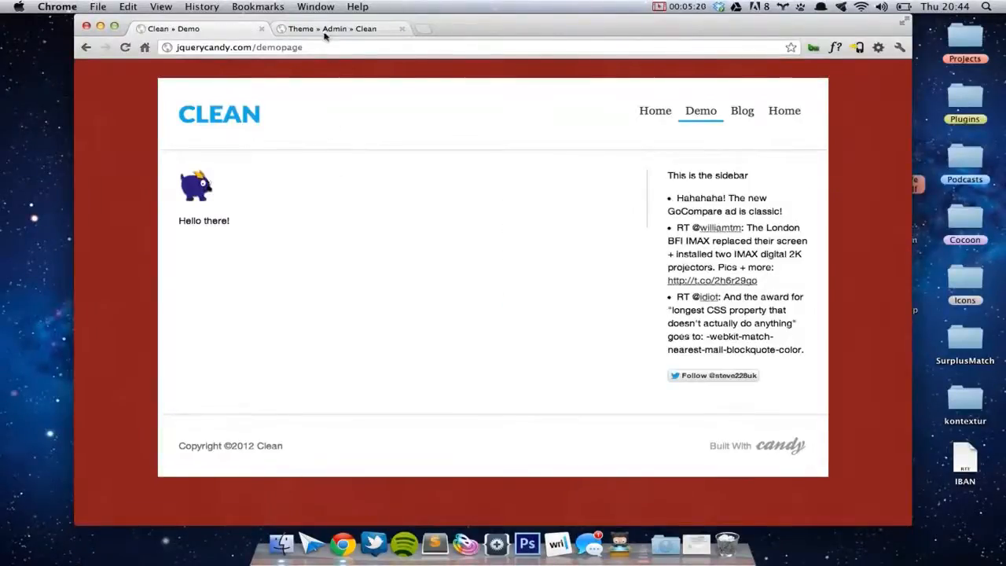
{"action": "left_click", "coordinate": [346, 29]}
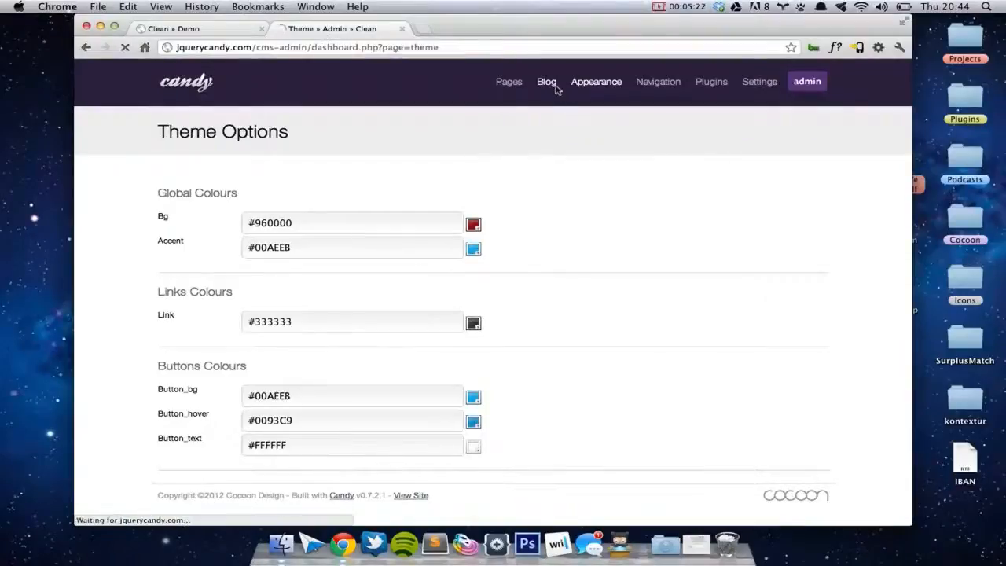
Start a new blog post and add 'Demo' as a new post category.
{"action": "left_click", "coordinate": [546, 81]}
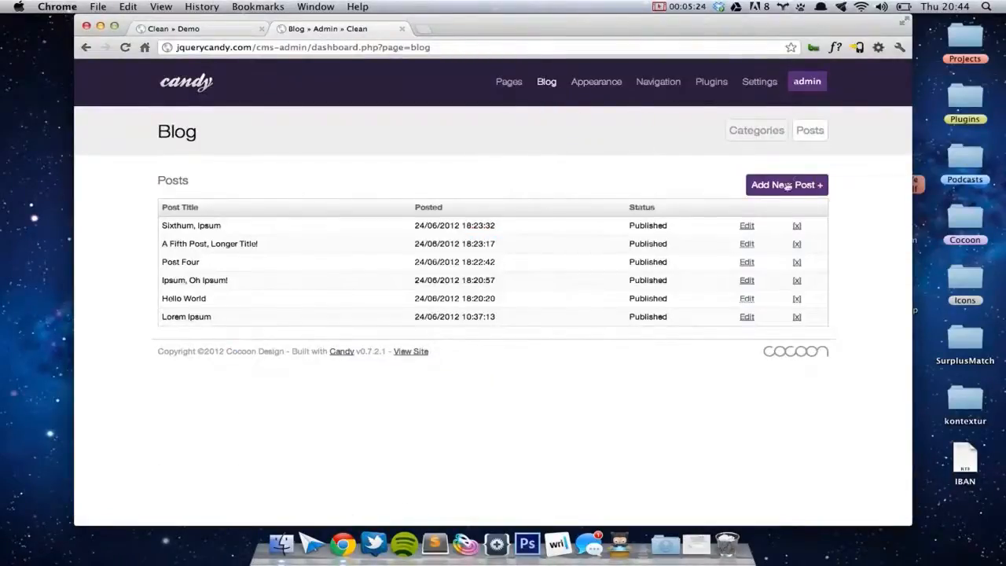
{"action": "left_click", "coordinate": [786, 184]}
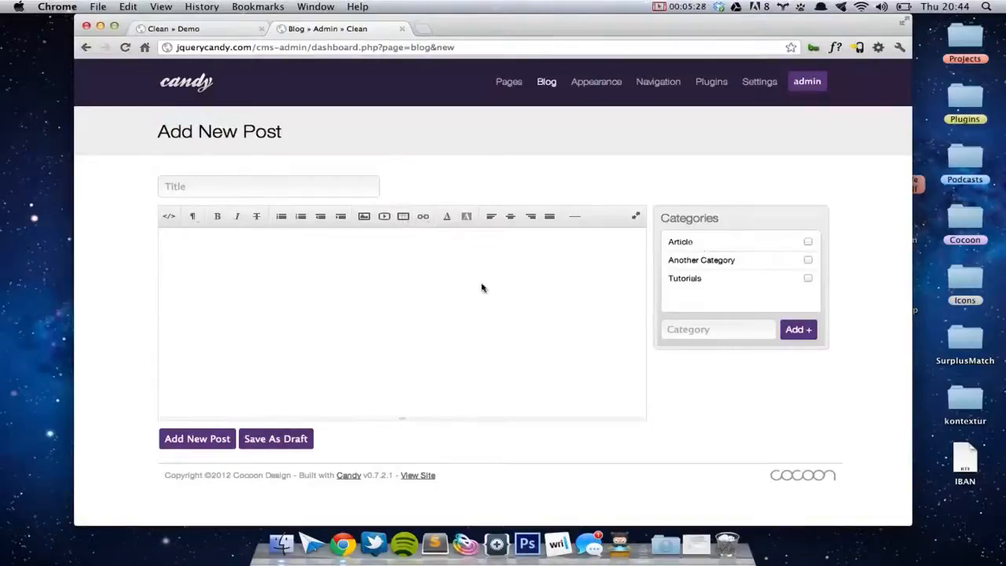
{"action": "mouse_move", "coordinate": [408, 328]}
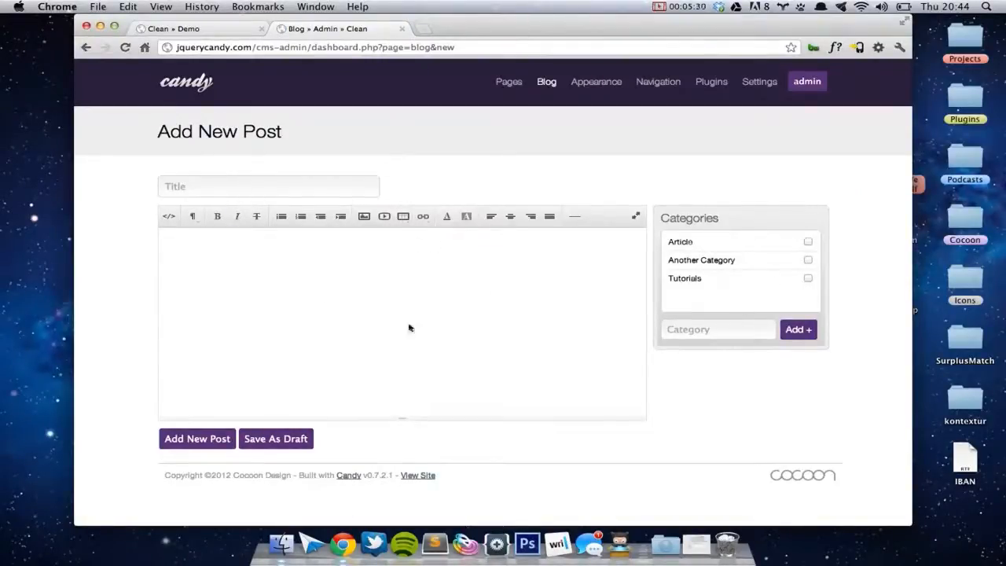
{"action": "mouse_move", "coordinate": [319, 285]}
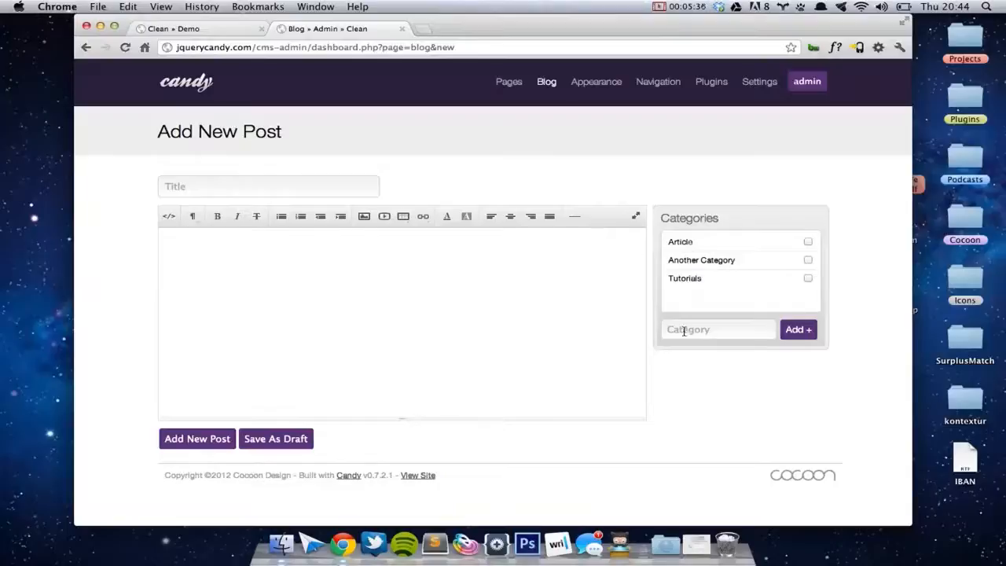
{"action": "type", "text": "Demo"}
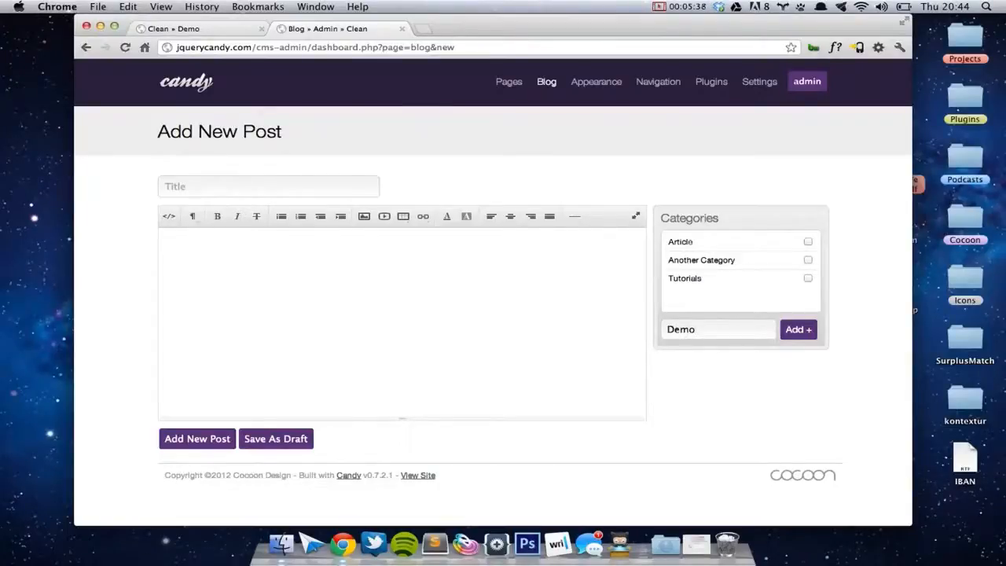
{"action": "left_click", "coordinate": [797, 328]}
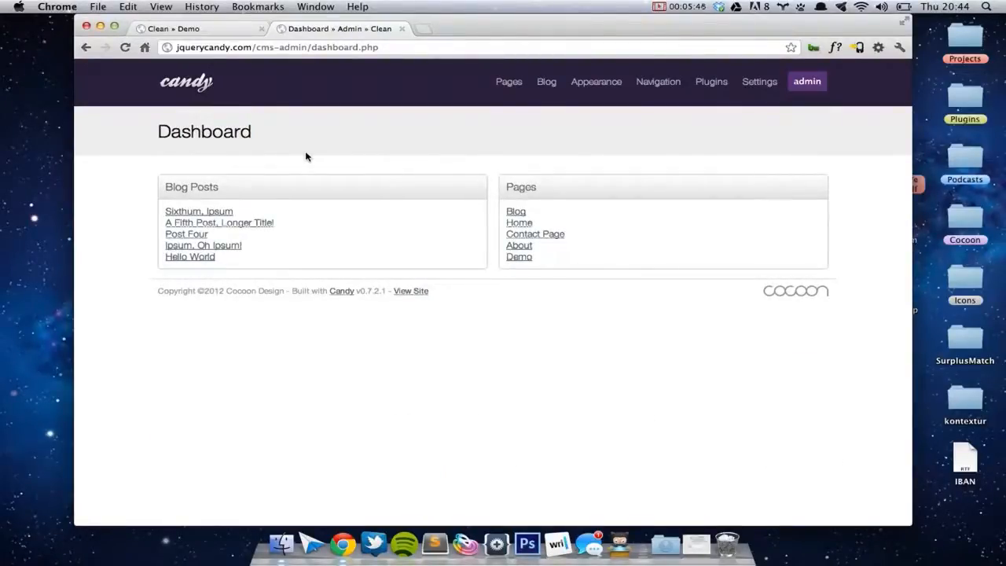
{"action": "left_click", "coordinate": [679, 6]}
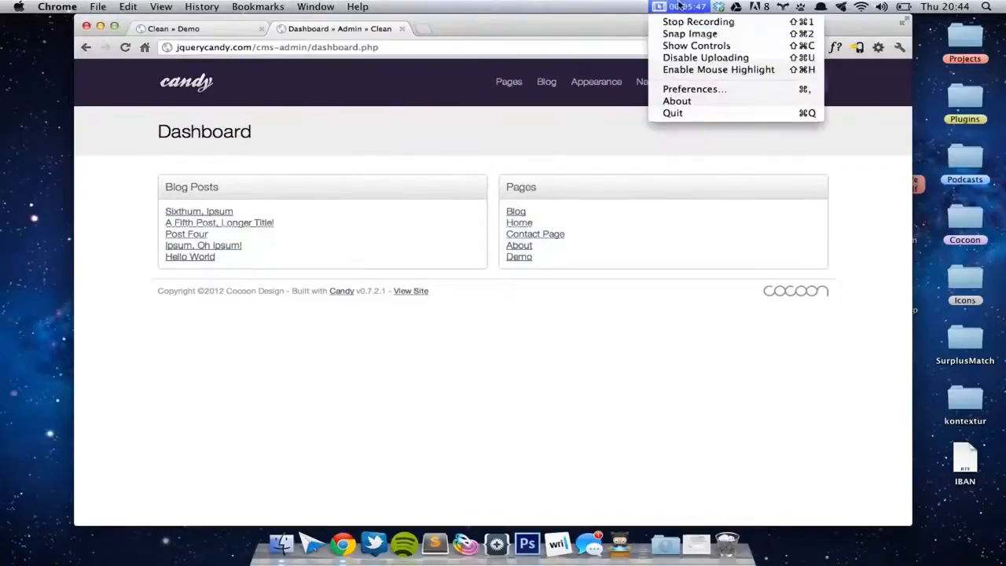